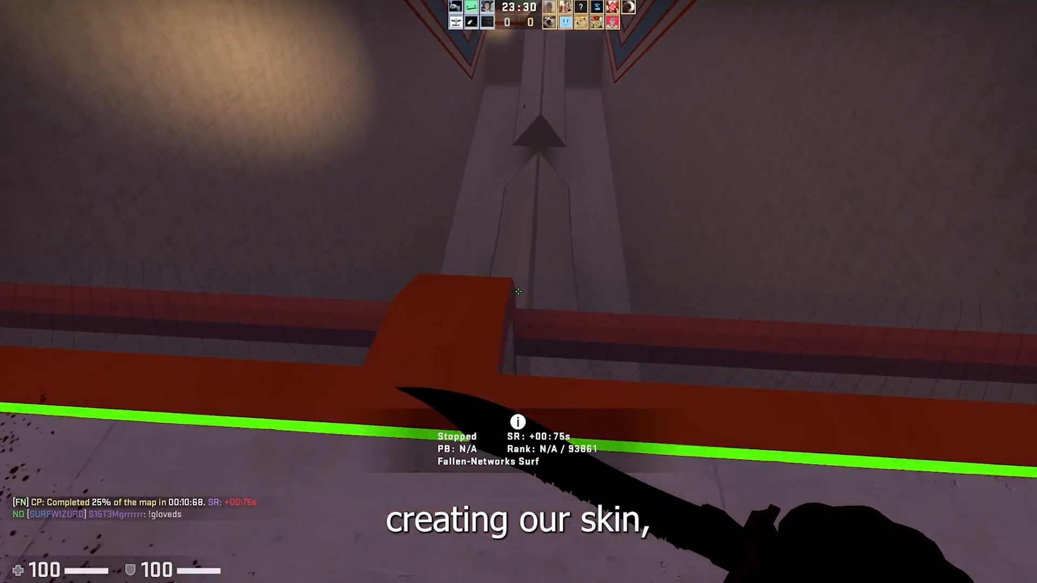
{"action": "mouse_move", "coordinate": [518, 291]}
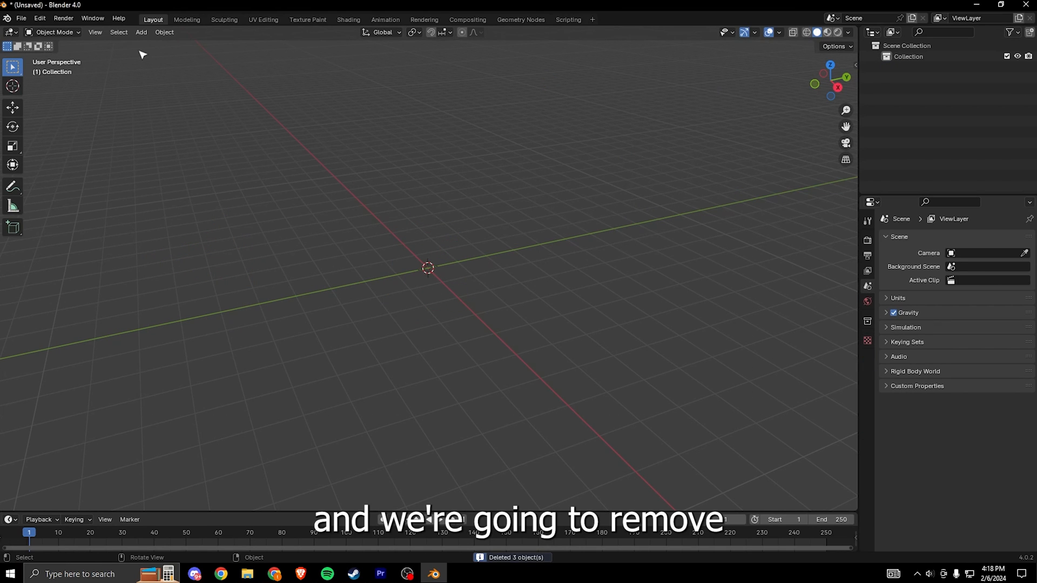
- Import weapon_rif_ak47.obj from the cs2_weapon_model_geometry folder as a Wavefront OBJ
{"action": "left_click", "coordinate": [21, 18]}
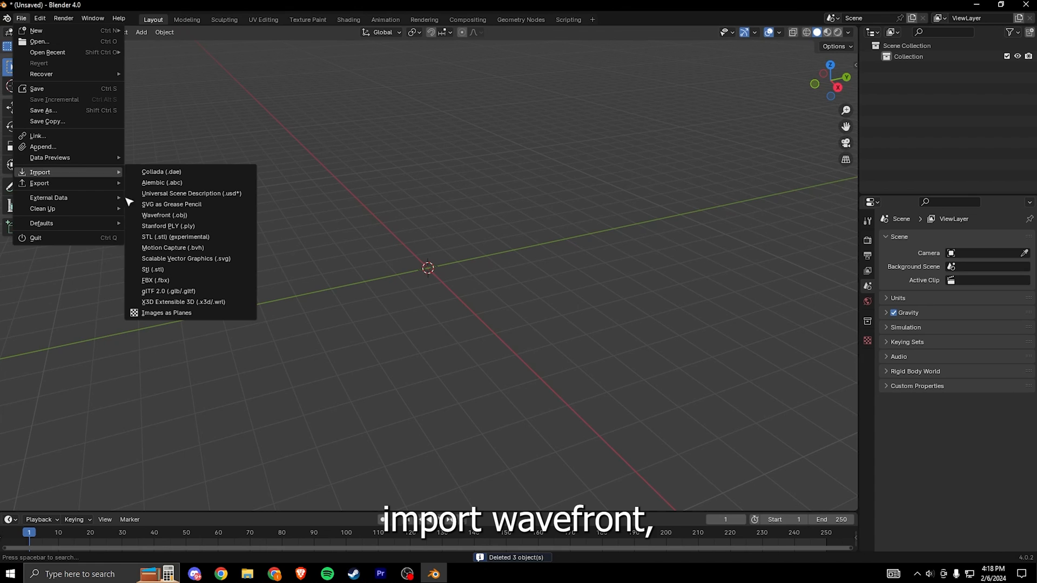
{"action": "left_click", "coordinate": [164, 215]}
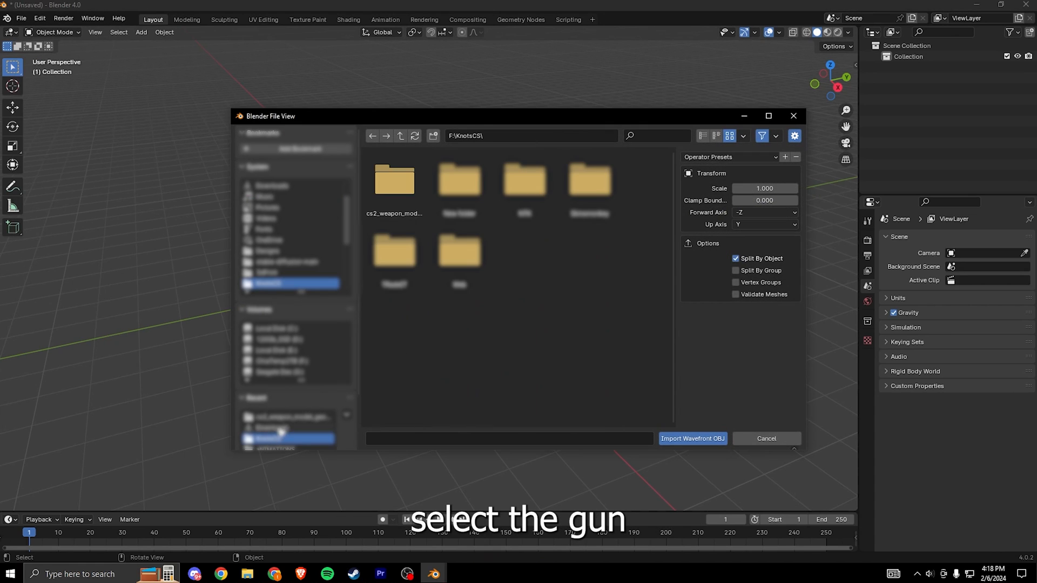
{"action": "double_click", "coordinate": [394, 179]}
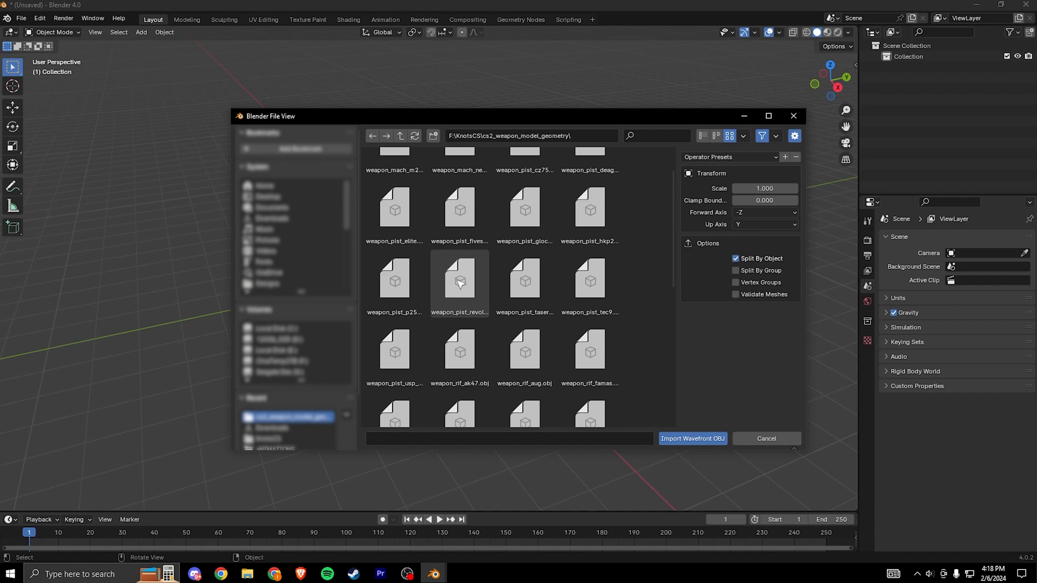
{"action": "left_click", "coordinate": [692, 439]}
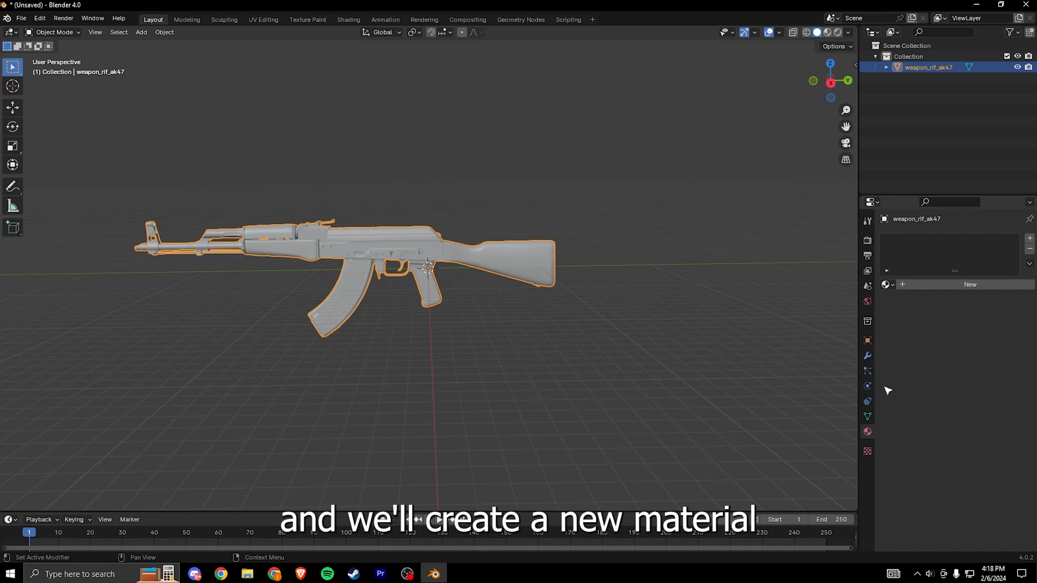
- Add a new material named Skin to the AK-47
{"action": "left_click", "coordinate": [970, 284]}
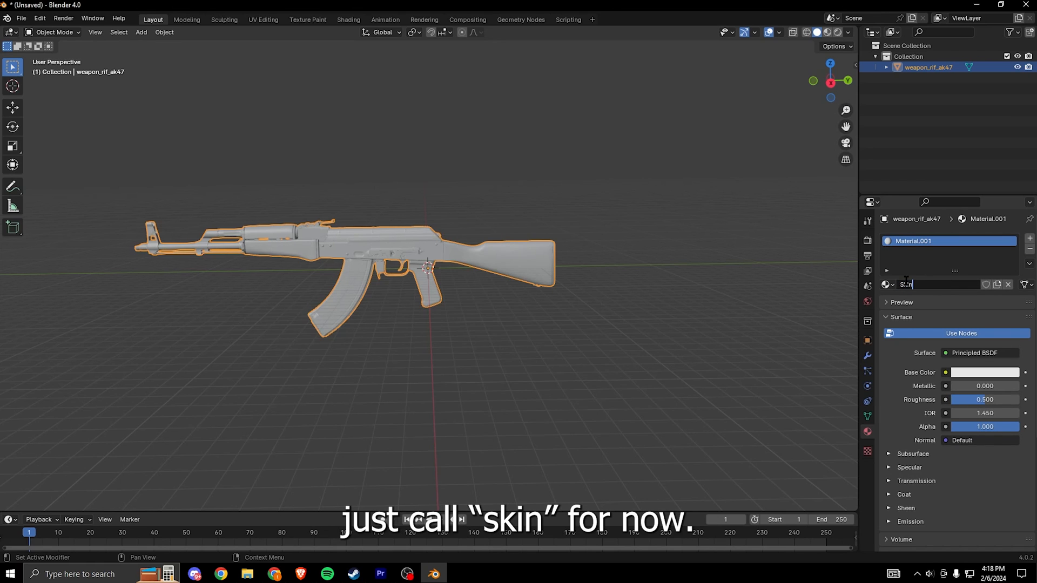
{"action": "type", "text": "Skin"}
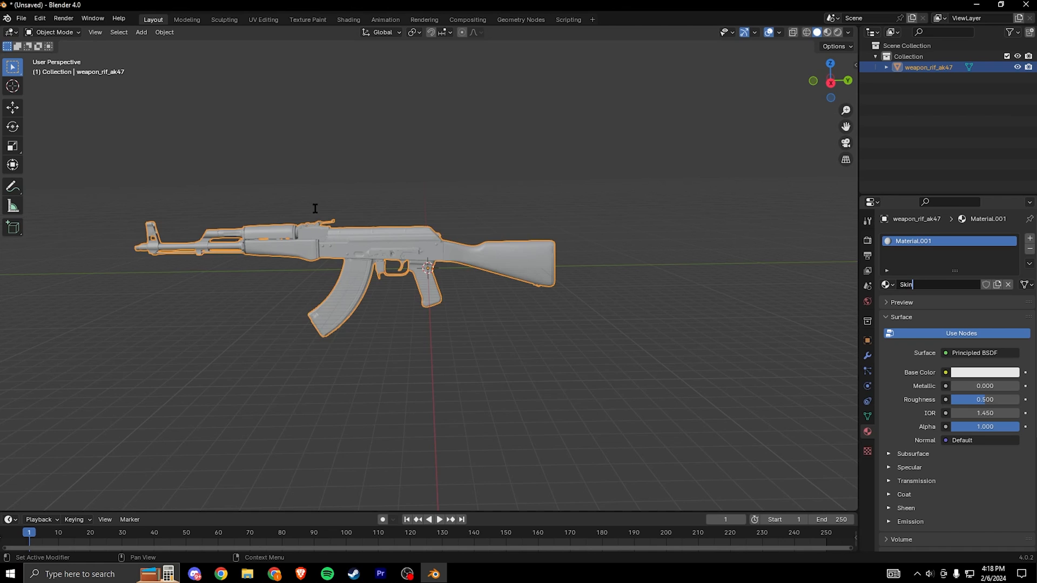
{"action": "left_click", "coordinate": [11, 32]}
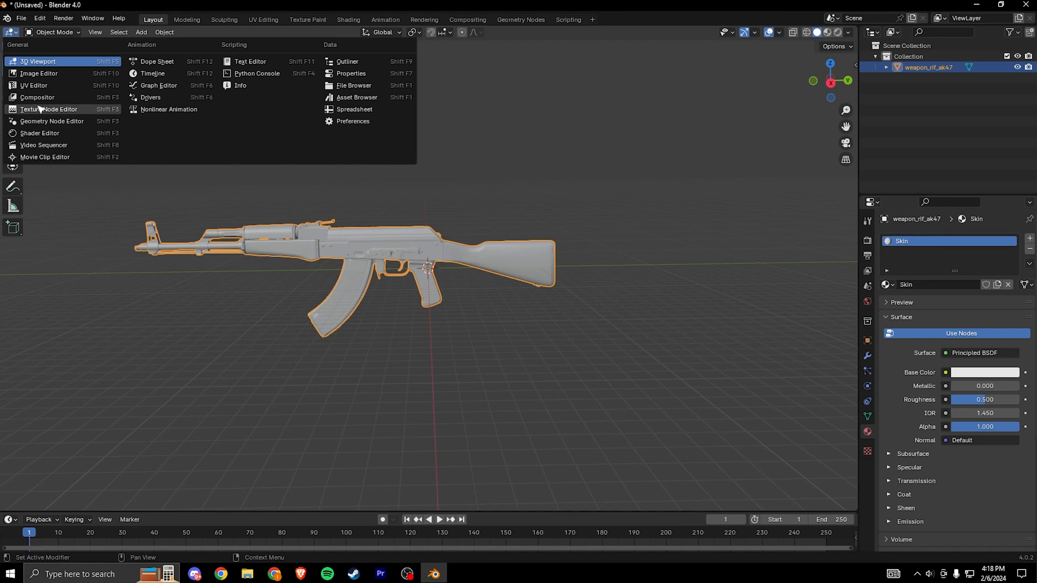
- Create a new blank image named SkinTexture in the Image Editor
{"action": "left_click", "coordinate": [38, 73]}
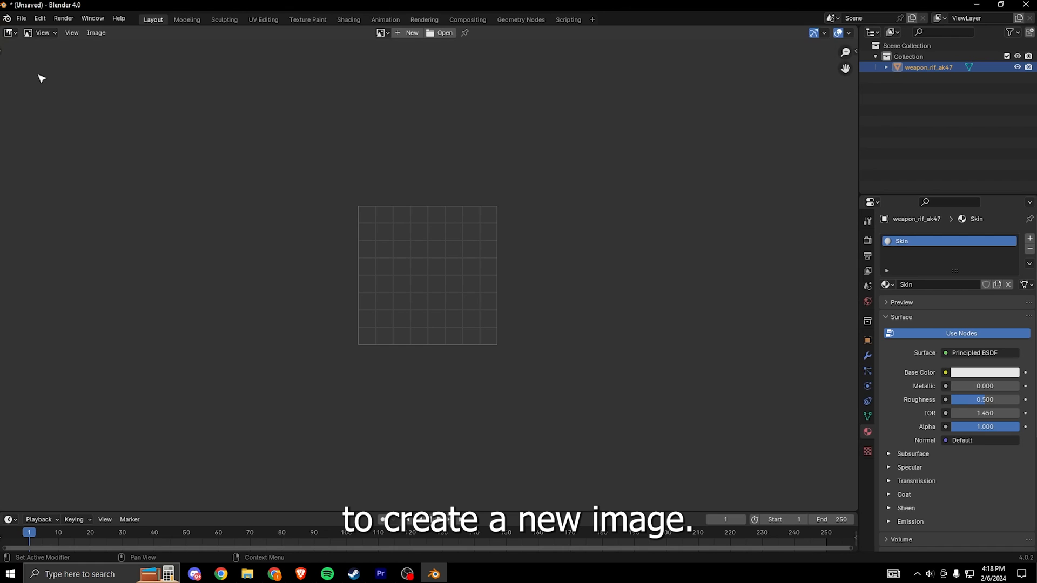
{"action": "left_click", "coordinate": [410, 32]}
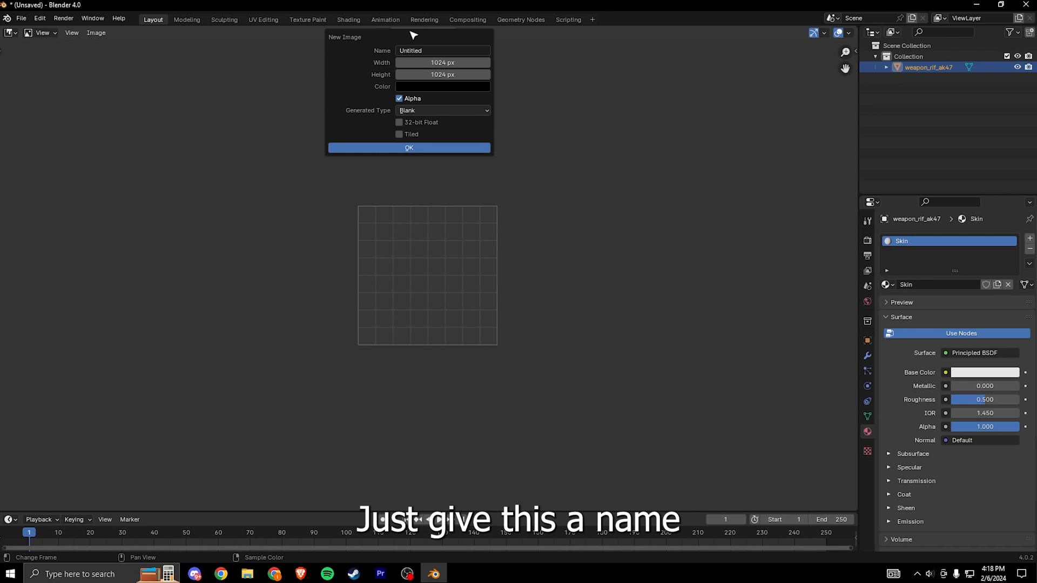
{"action": "type", "text": "SkinTexture"}
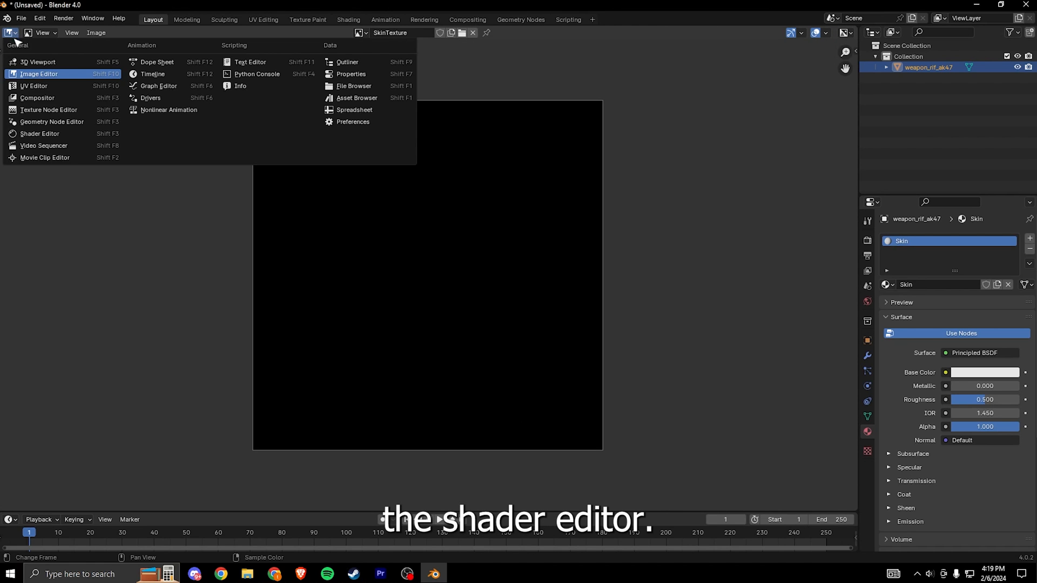
- Add an Image Texture node to the Skin material and assign the SkinTexture image
{"action": "left_click", "coordinate": [39, 133]}
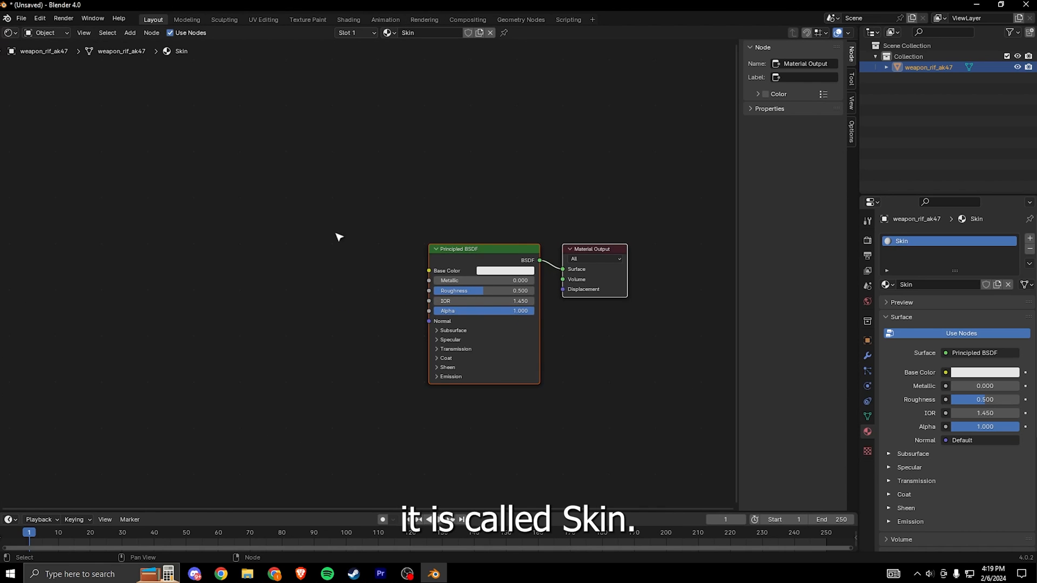
{"action": "key", "text": "shift+a"}
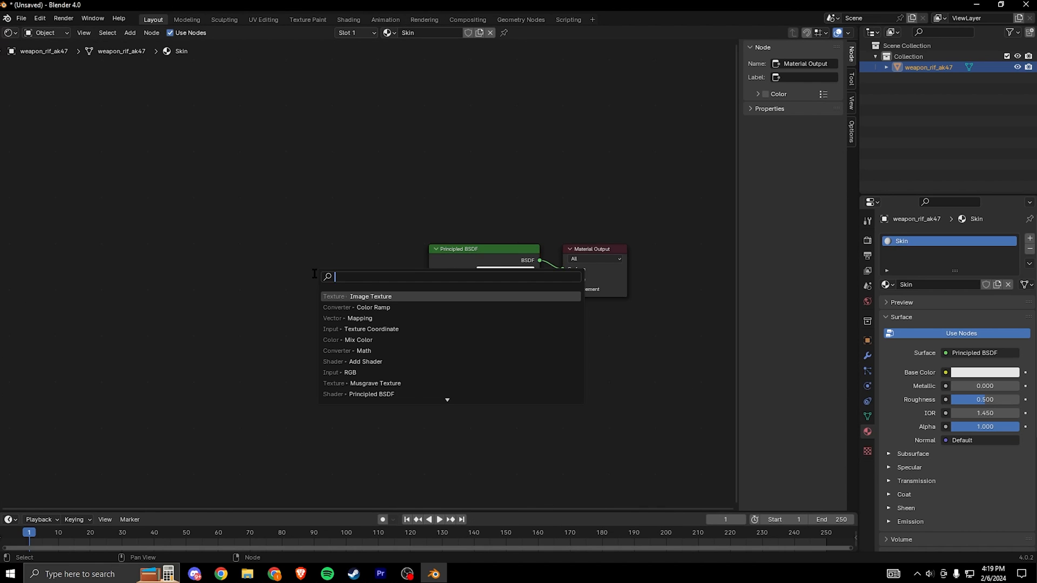
{"action": "type", "text": "image"}
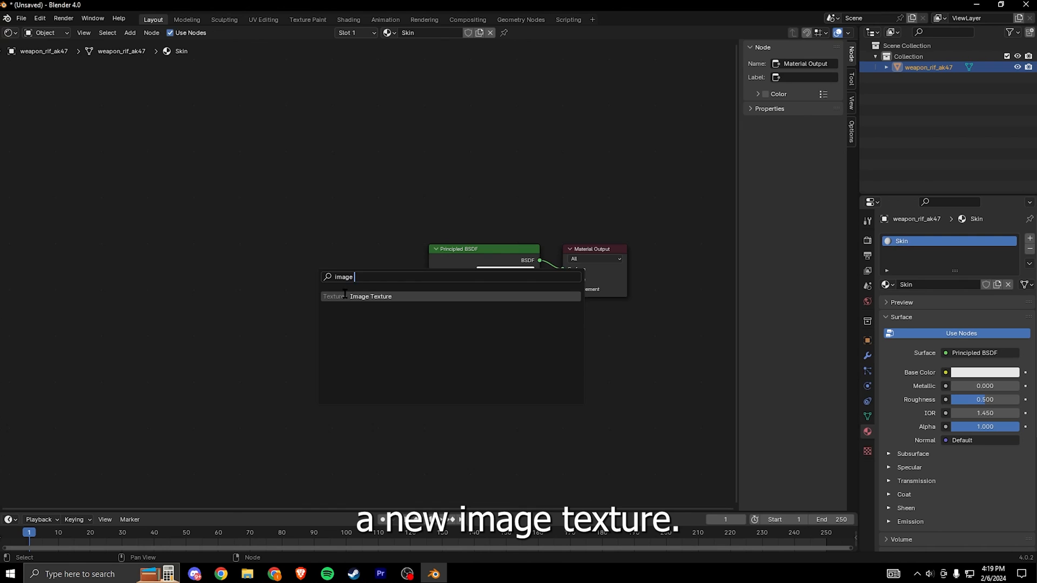
{"action": "left_click", "coordinate": [371, 297]}
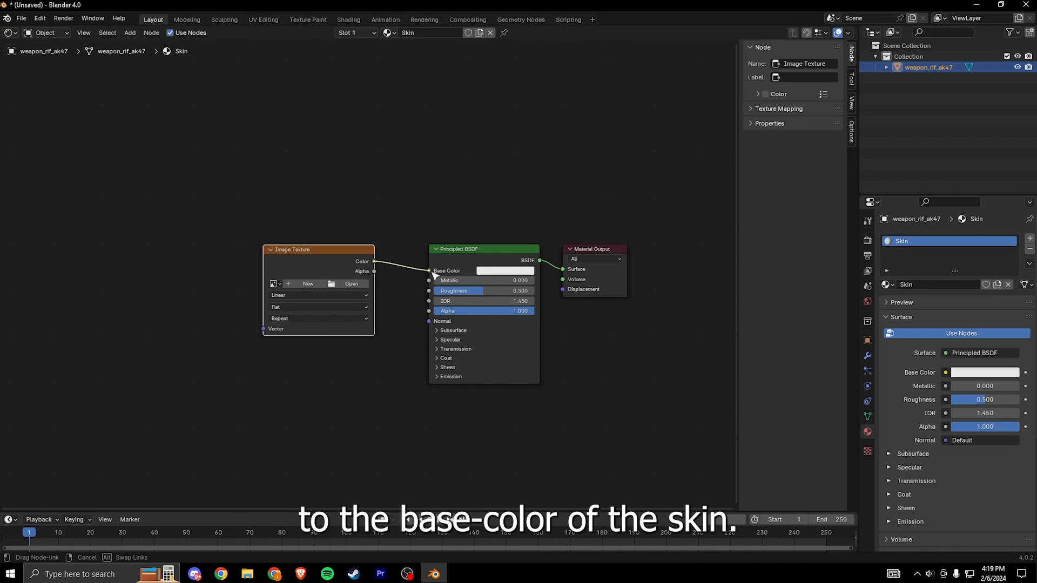
{"action": "left_click", "coordinate": [272, 283]}
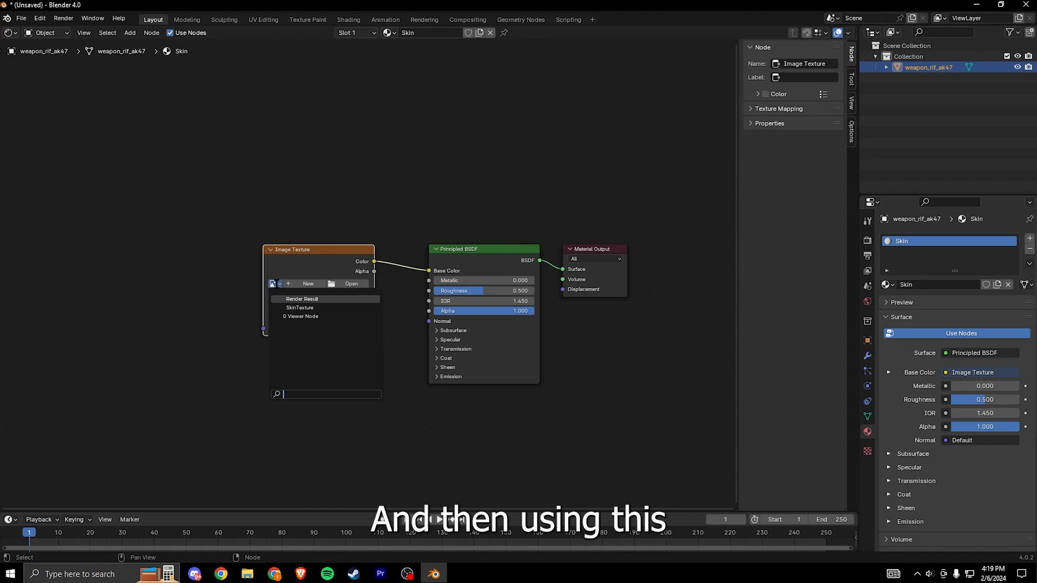
{"action": "left_click", "coordinate": [299, 307]}
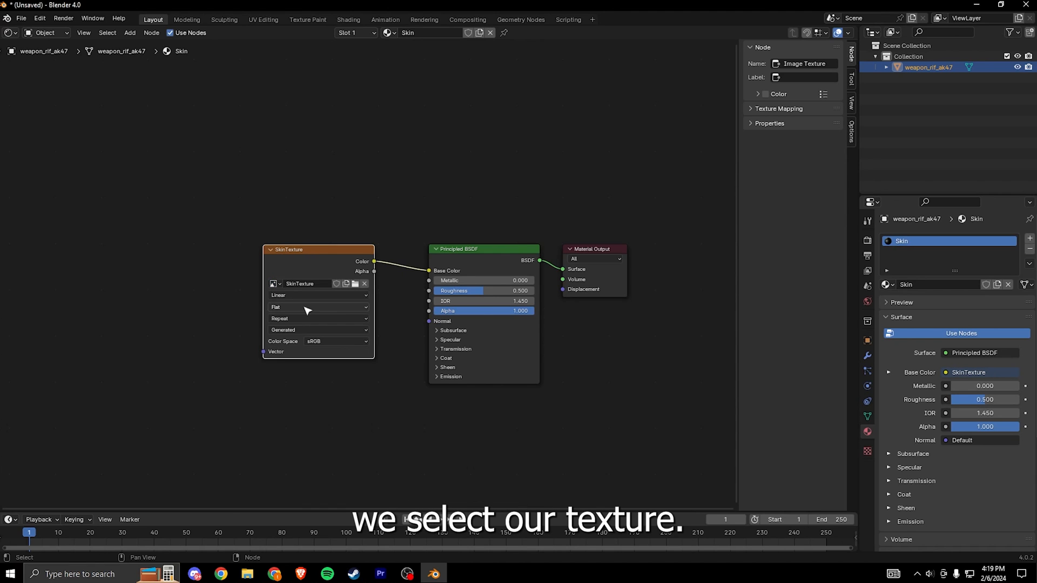
{"action": "mouse_move", "coordinate": [38, 128]}
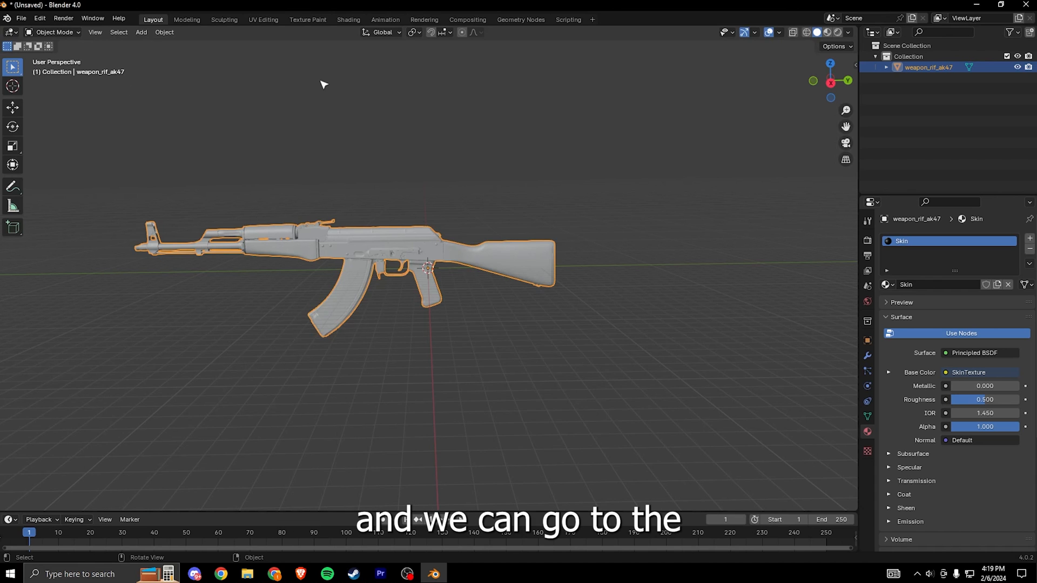
- Enter Texture Paint, undo a test stroke, and pass through Edit Mode to reveal the UVs
{"action": "left_click", "coordinate": [307, 19]}
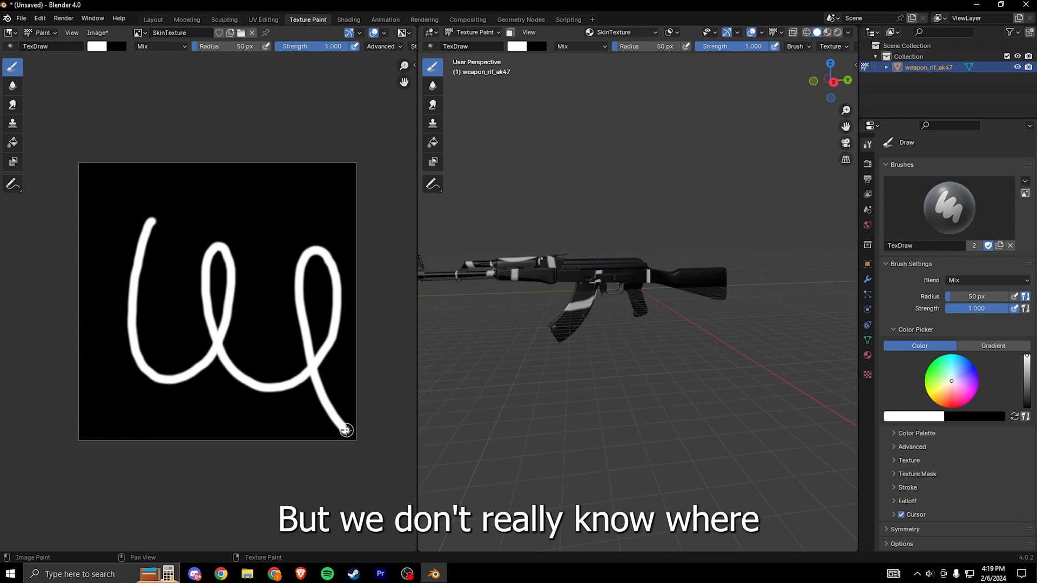
{"action": "key", "text": "ctrl+z"}
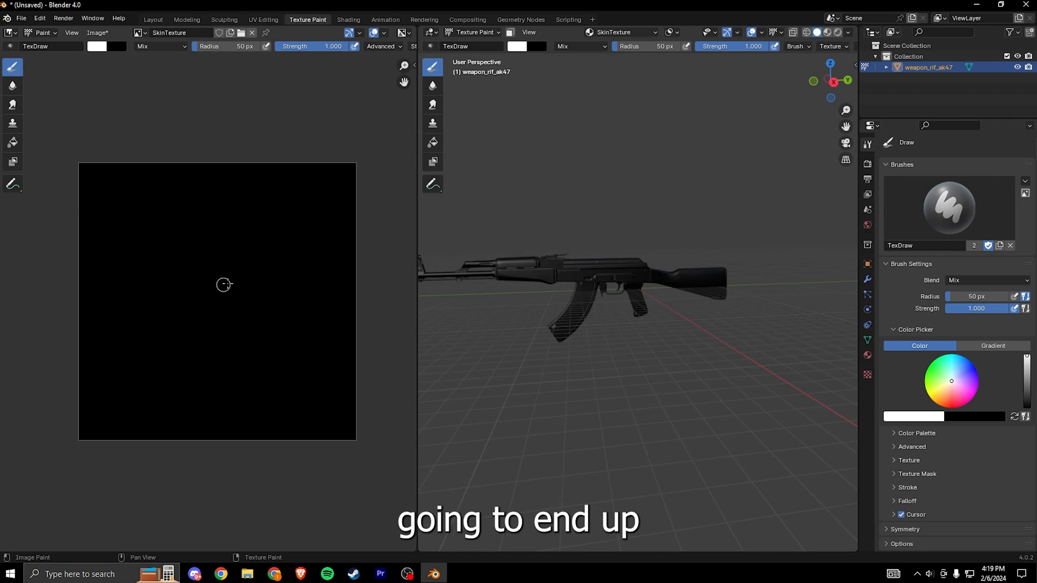
{"action": "left_click", "coordinate": [475, 32]}
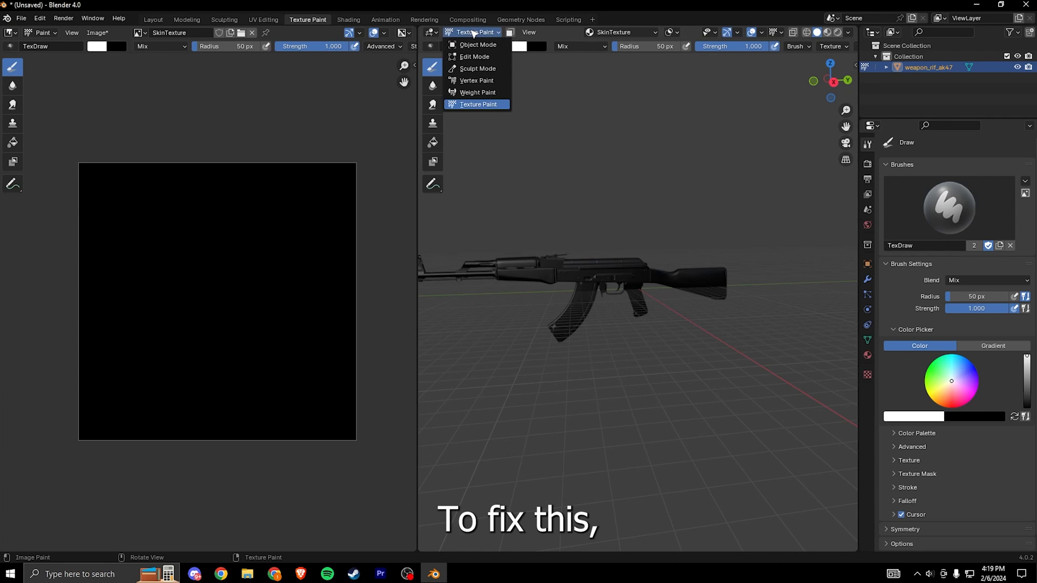
{"action": "mouse_move", "coordinate": [540, 159]}
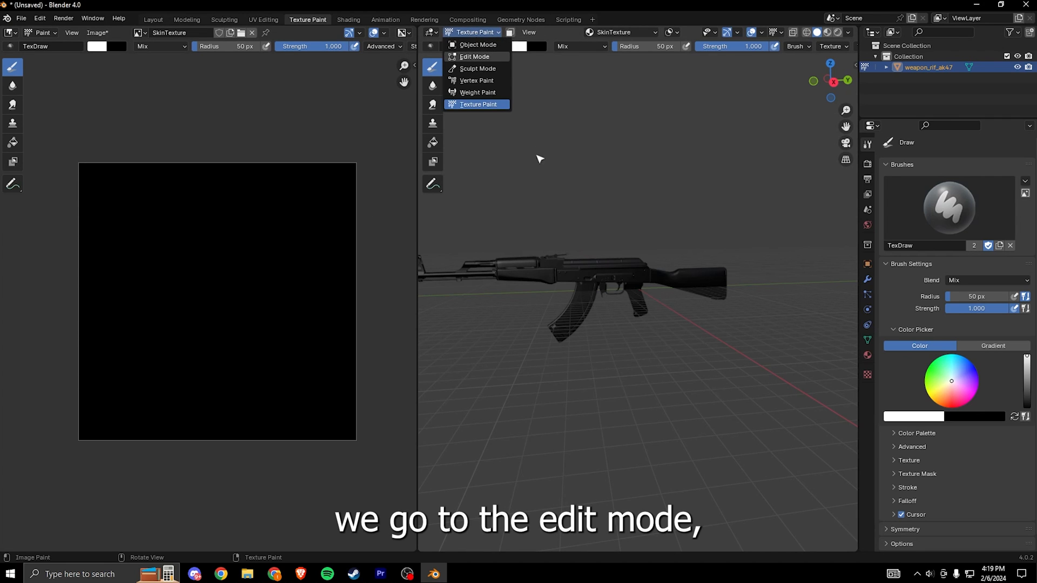
{"action": "left_click", "coordinate": [474, 57]}
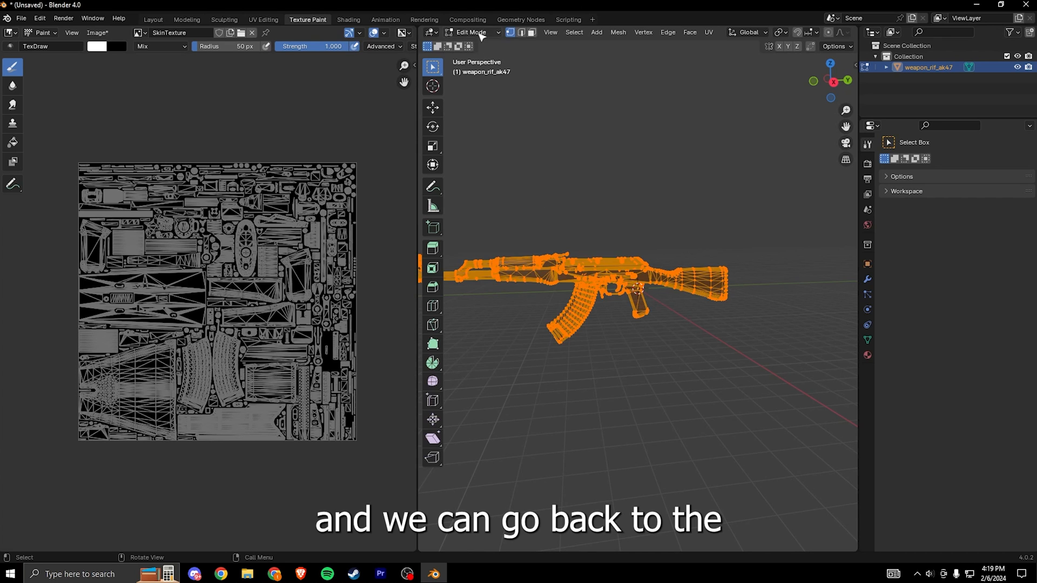
{"action": "left_click", "coordinate": [470, 33]}
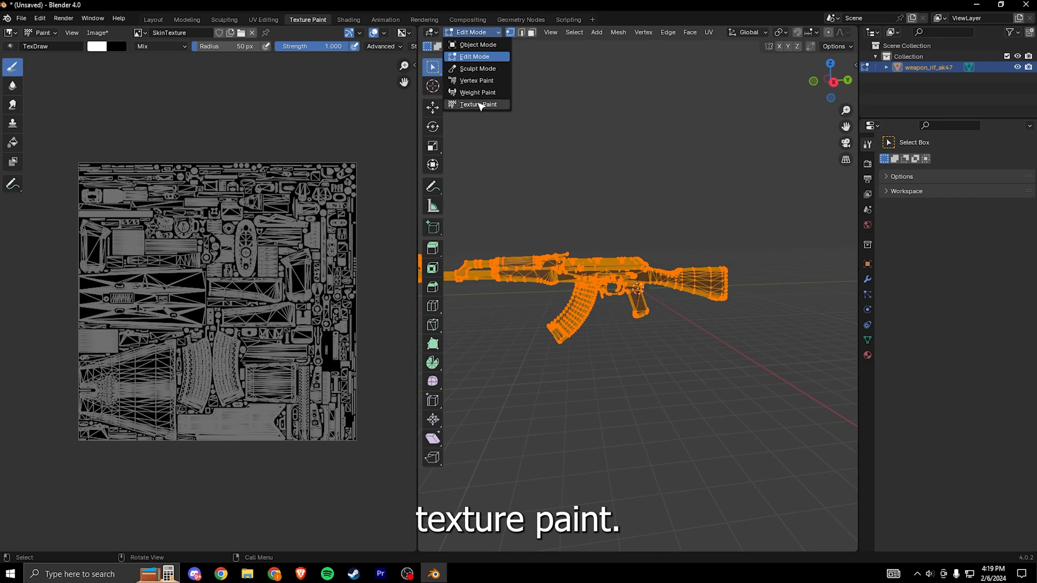
{"action": "left_click", "coordinate": [478, 104]}
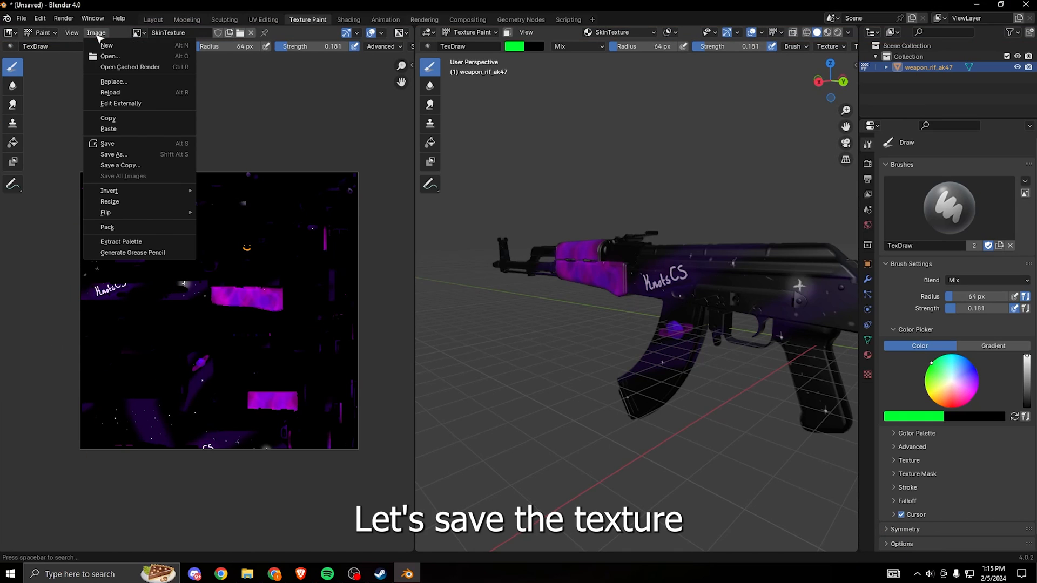
- Save the painted texture as a PNG and import it into VTFEdit with default options
{"action": "left_click", "coordinate": [114, 154]}
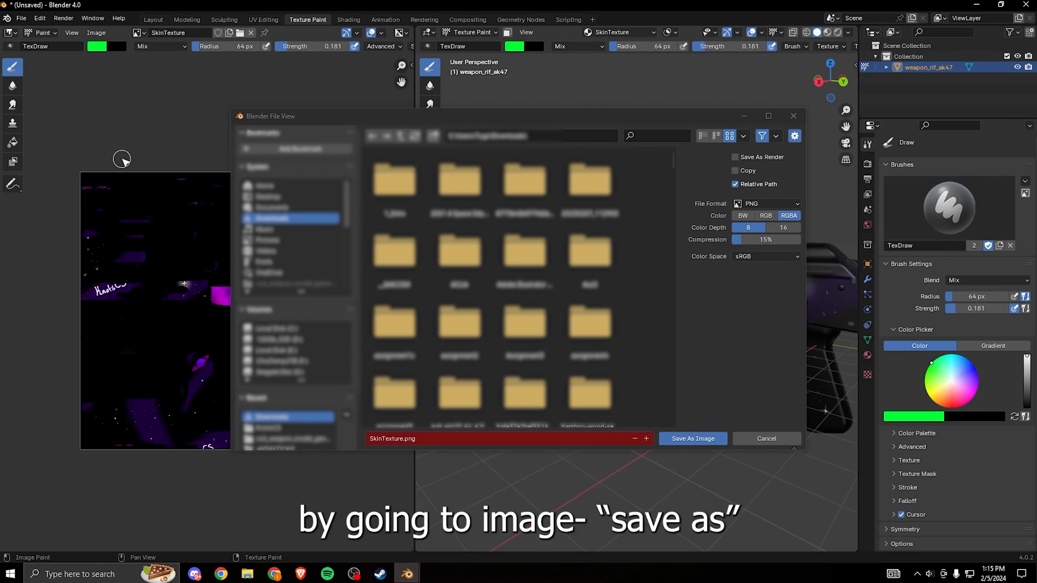
{"action": "mouse_move", "coordinate": [177, 210]}
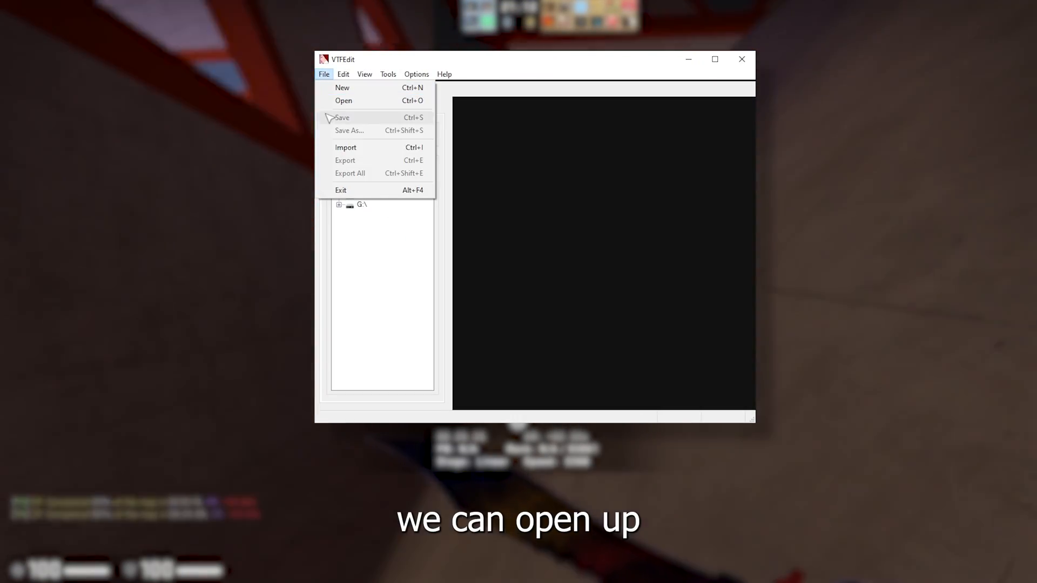
{"action": "left_click", "coordinate": [345, 147]}
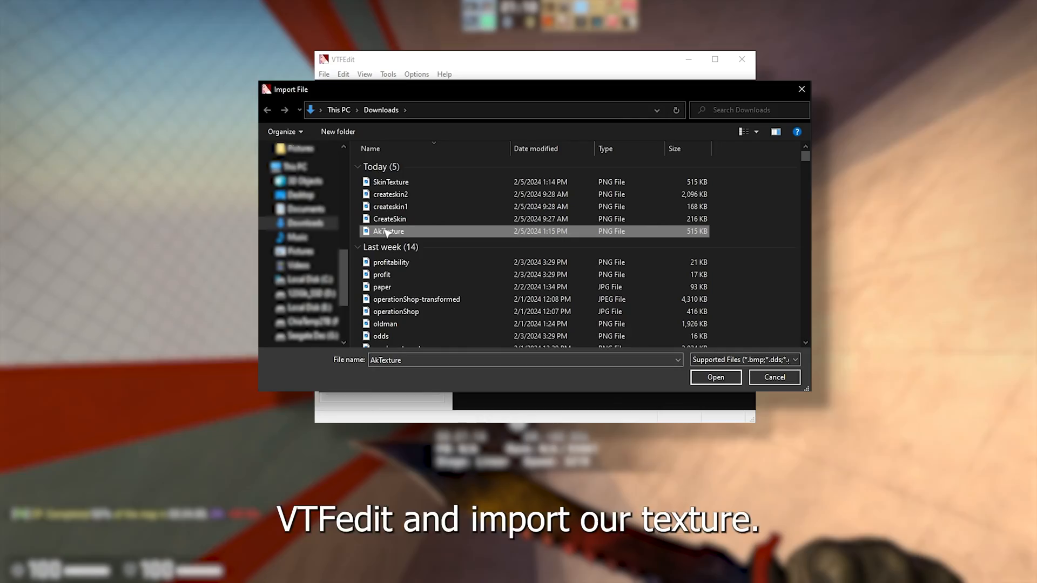
{"action": "left_click", "coordinate": [715, 377]}
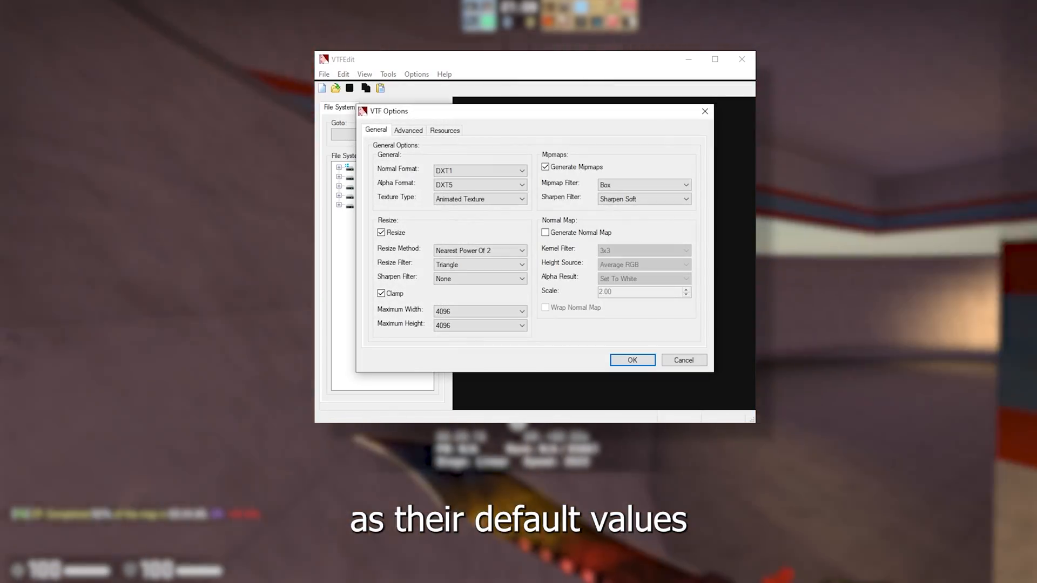
{"action": "left_click", "coordinate": [632, 360]}
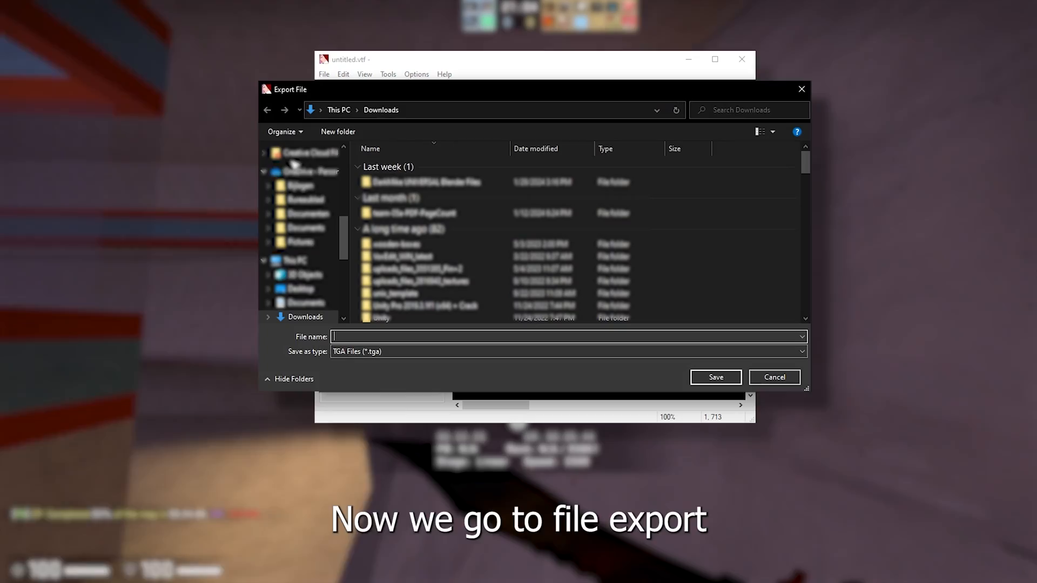
- Export the texture as AkSkin TGA in Downloads, then open Counter-Strike 2's Game settings
{"action": "type", "text": "AkSkin"}
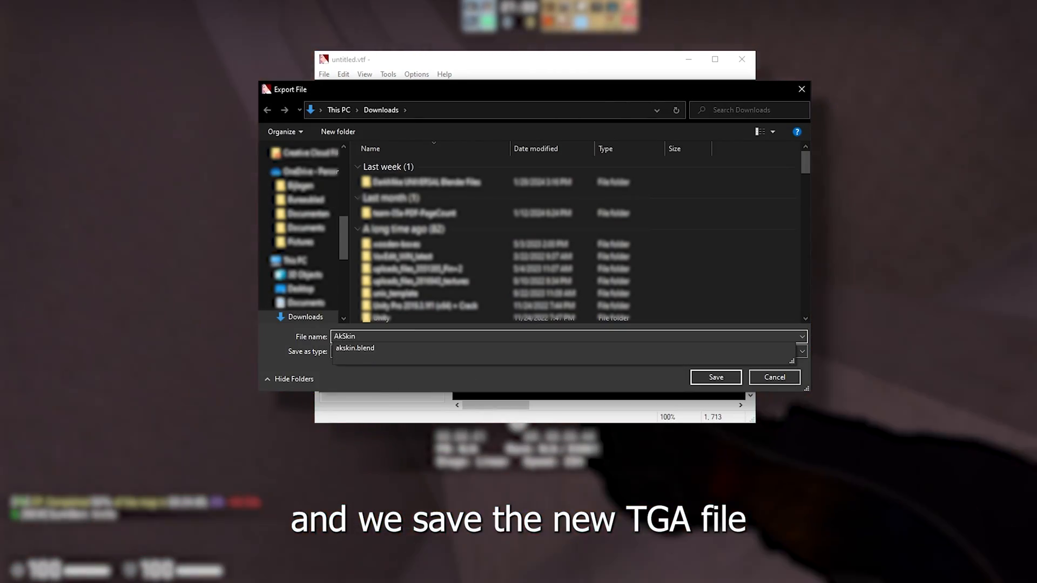
{"action": "left_click", "coordinate": [715, 377]}
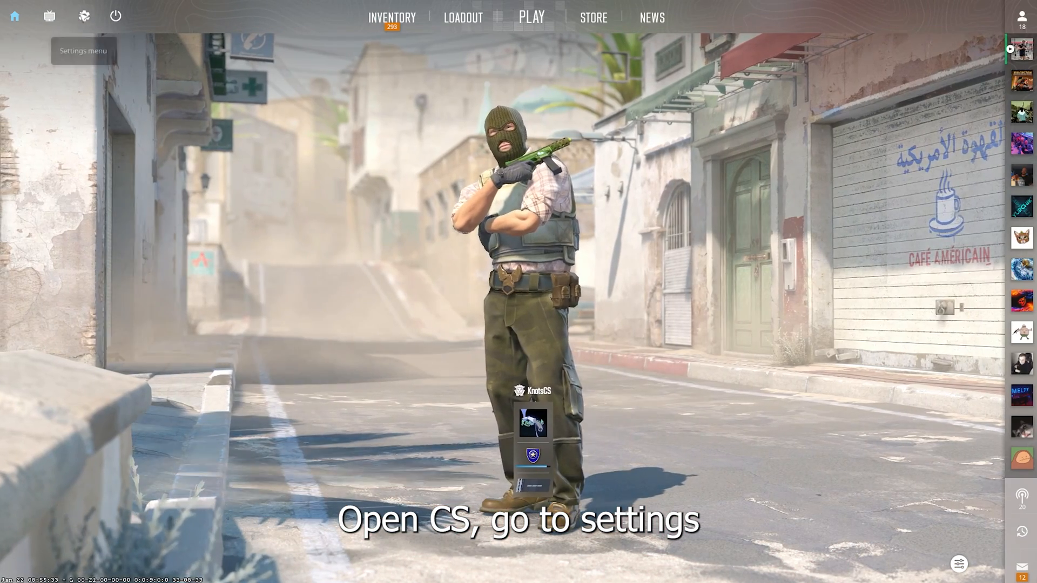
{"action": "left_click", "coordinate": [83, 15]}
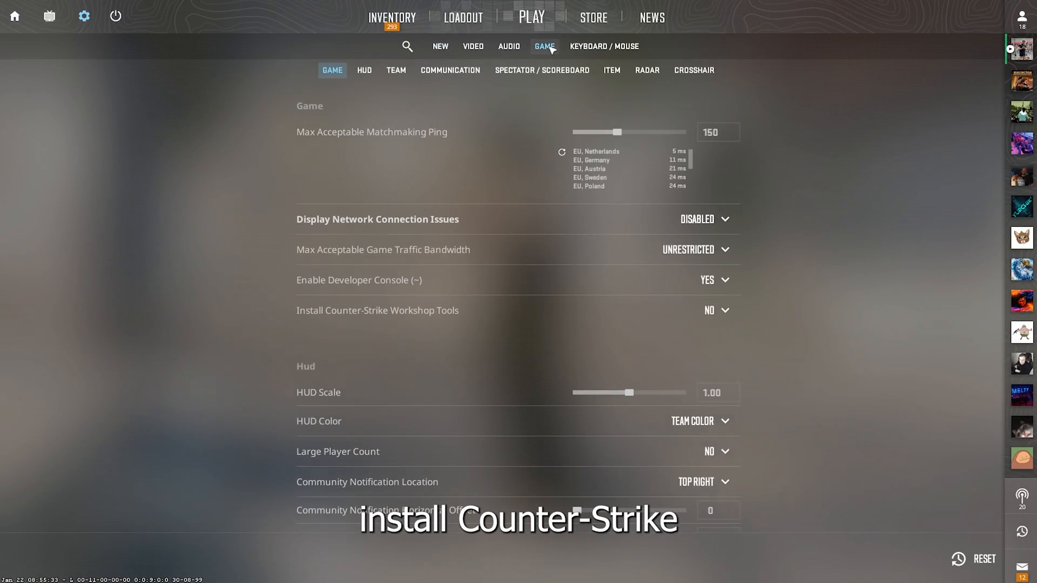
{"action": "left_click", "coordinate": [715, 310]}
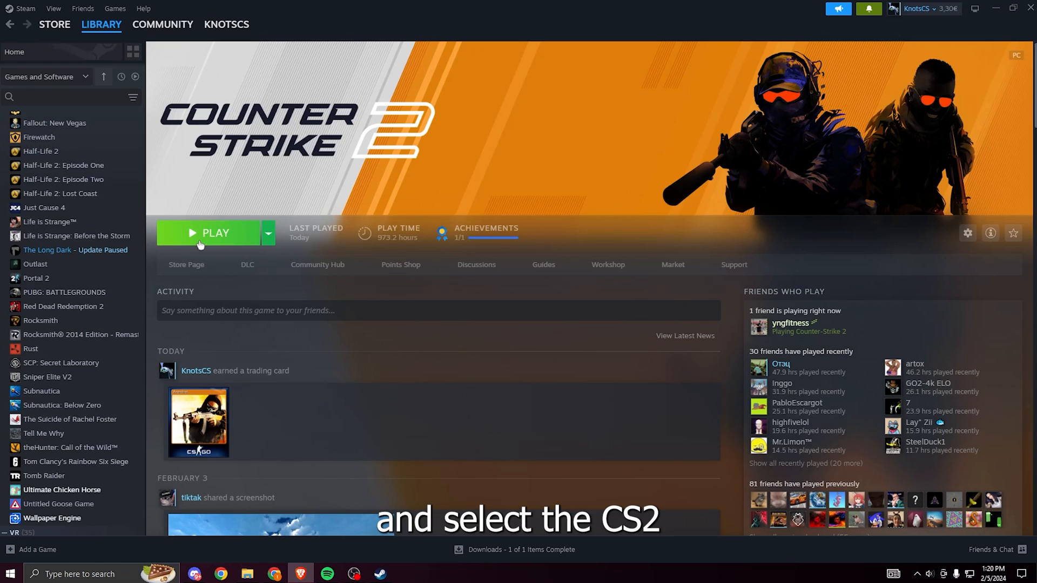
- Launch Counter-Strike 2 Workshop Tools and browse for gs_paintkit_example's albedo texture
{"action": "left_click", "coordinate": [213, 233]}
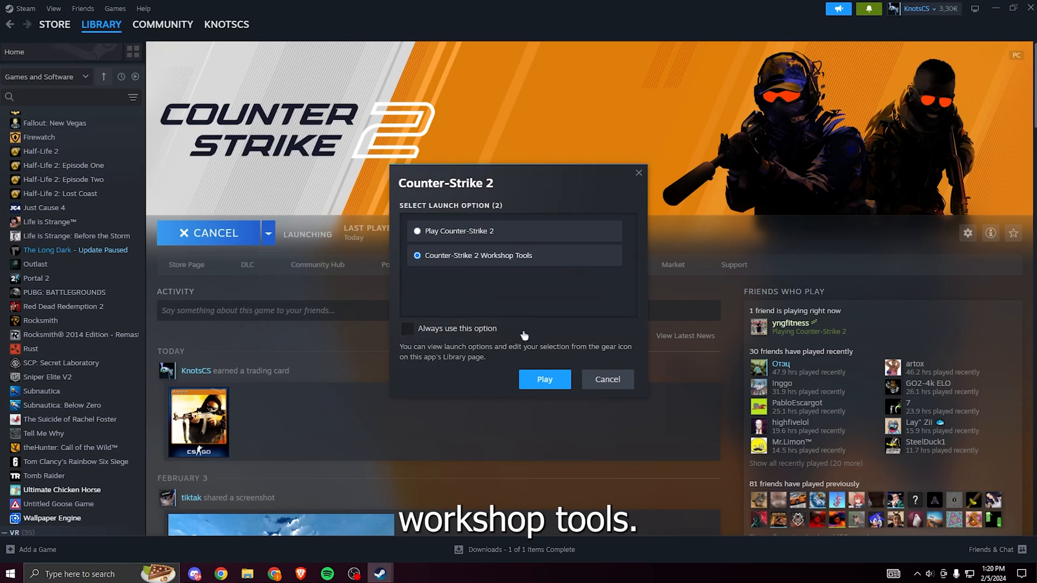
{"action": "left_click", "coordinate": [544, 380]}
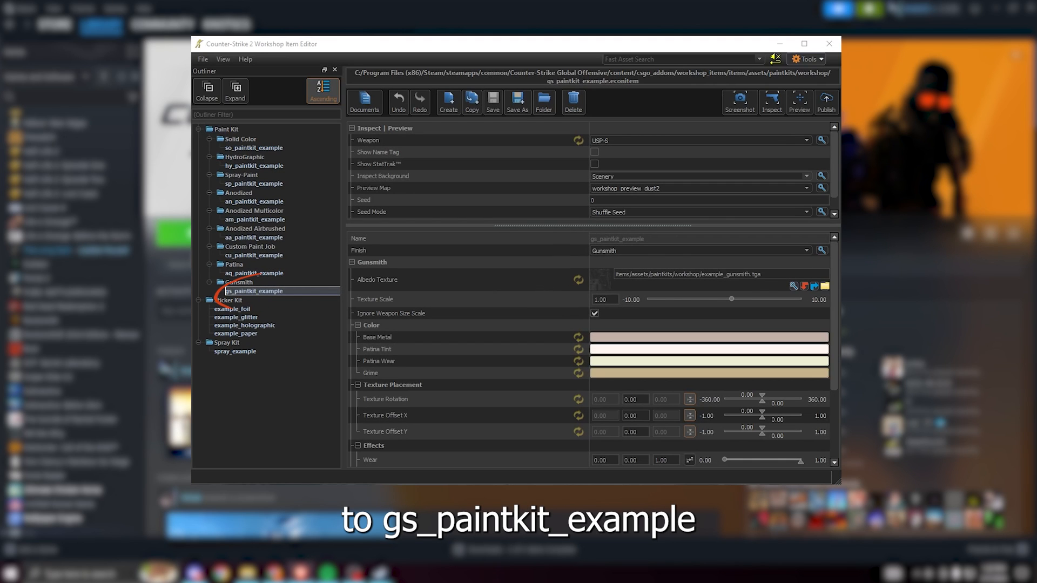
{"action": "mouse_move", "coordinate": [825, 286]}
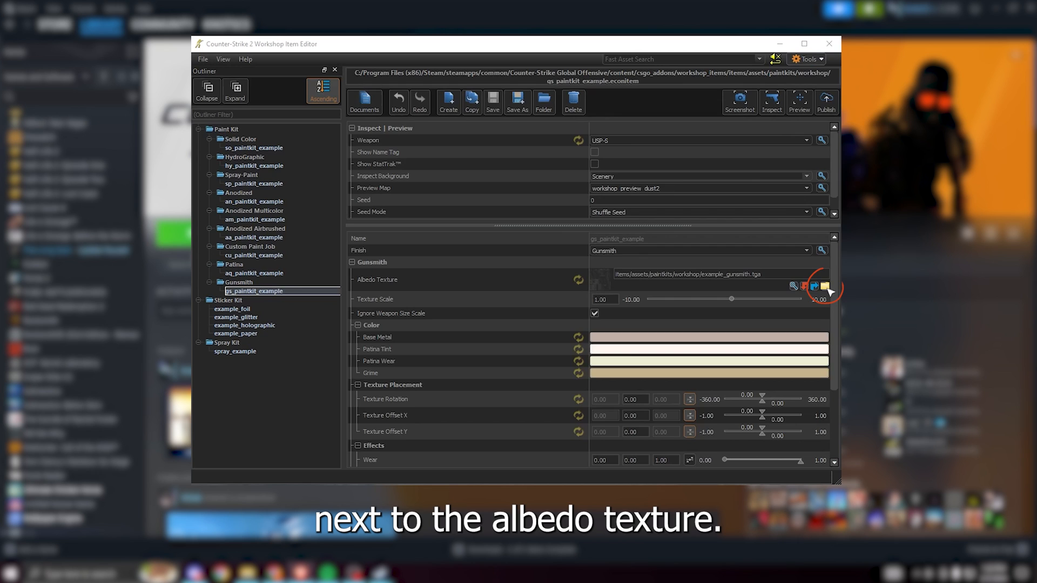
{"action": "left_click", "coordinate": [827, 285]}
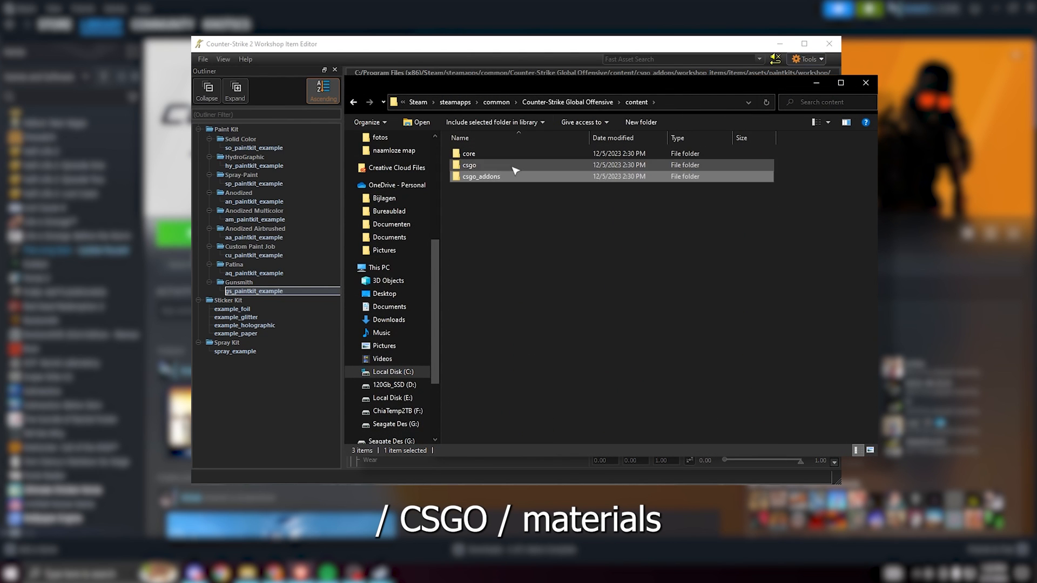
- Open the csgo folder, set Weapon to AK-47 and albedo to materials/custom/AkSkin.tga
{"action": "double_click", "coordinate": [471, 165]}
{"action": "type", "text": "materials/custom."}
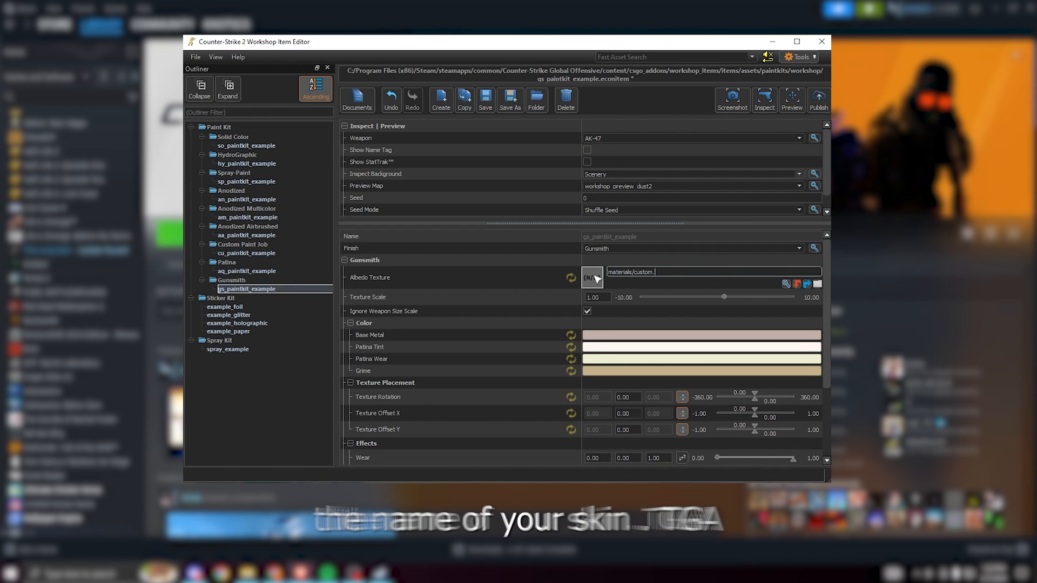
{"action": "type", "text": "AkSkin."}
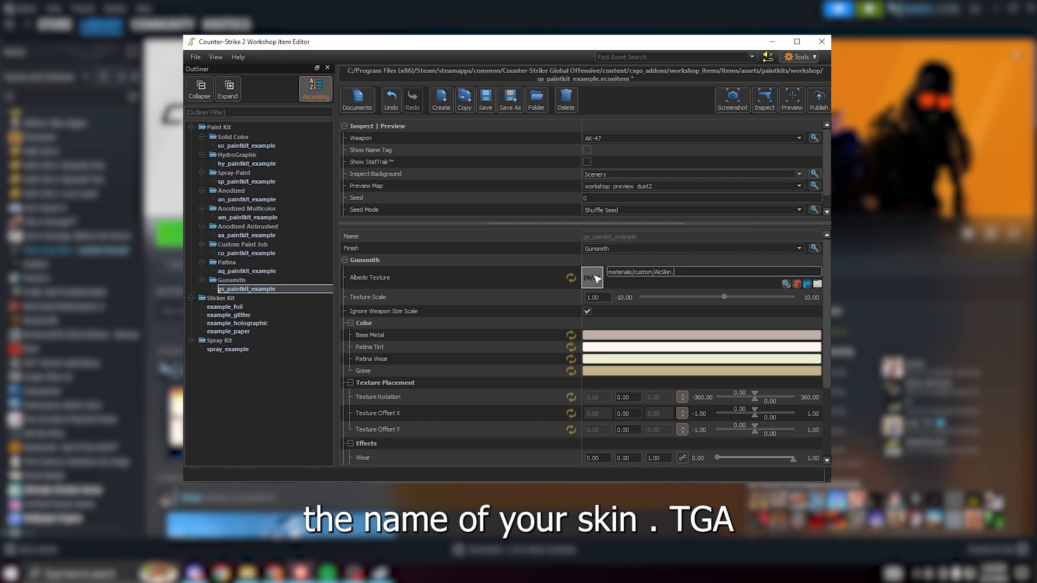
{"action": "scroll", "scroll_direction": "down", "scroll_amount": 3}
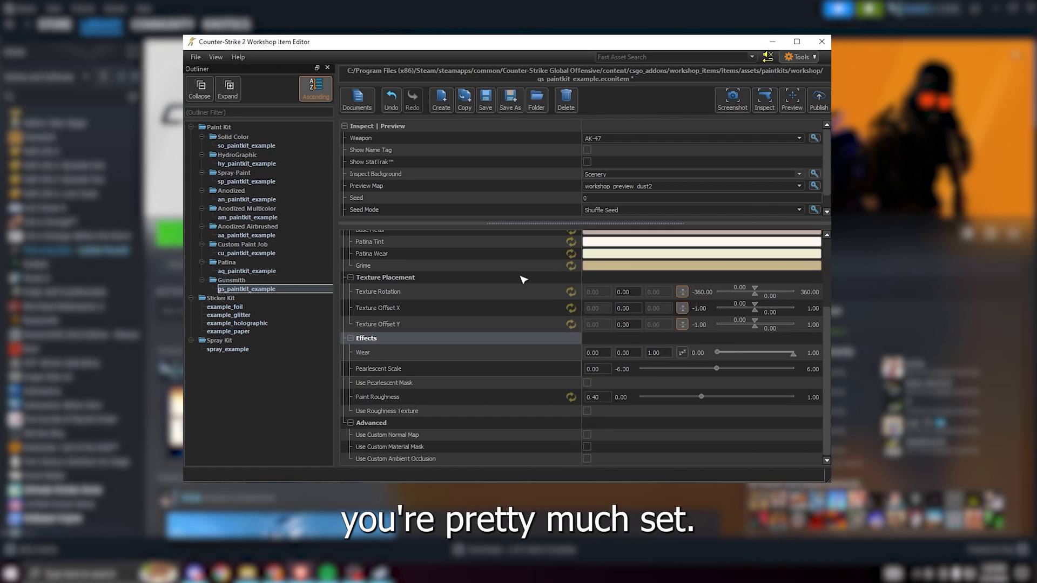
{"action": "mouse_move", "coordinate": [549, 339]}
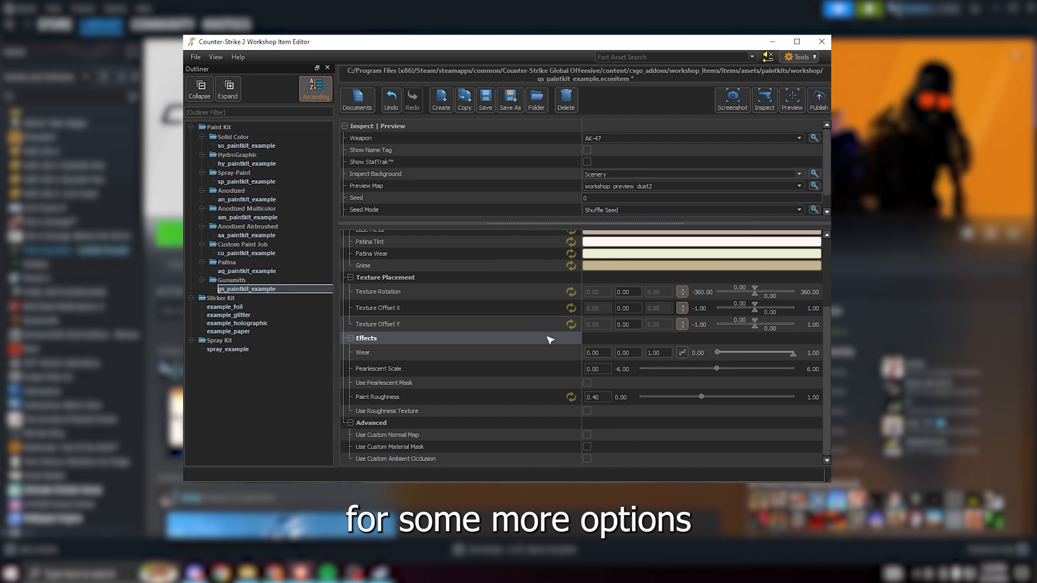
- Set Pearlescent Scale to 2.00, then inspect the AK-47 skin in game and close the view
{"action": "left_click", "coordinate": [595, 368]}
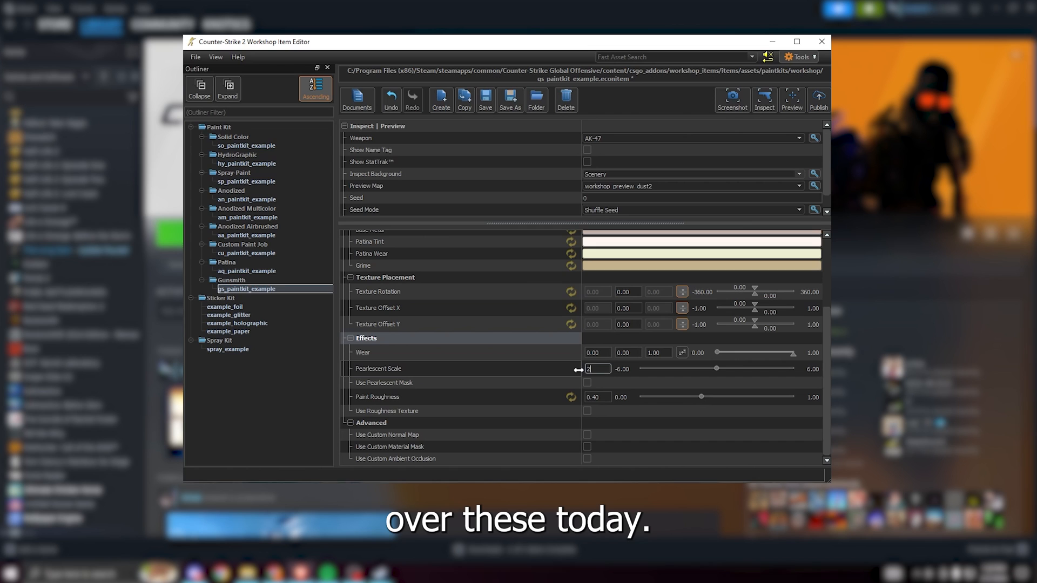
{"action": "type", "text": "2.00"}
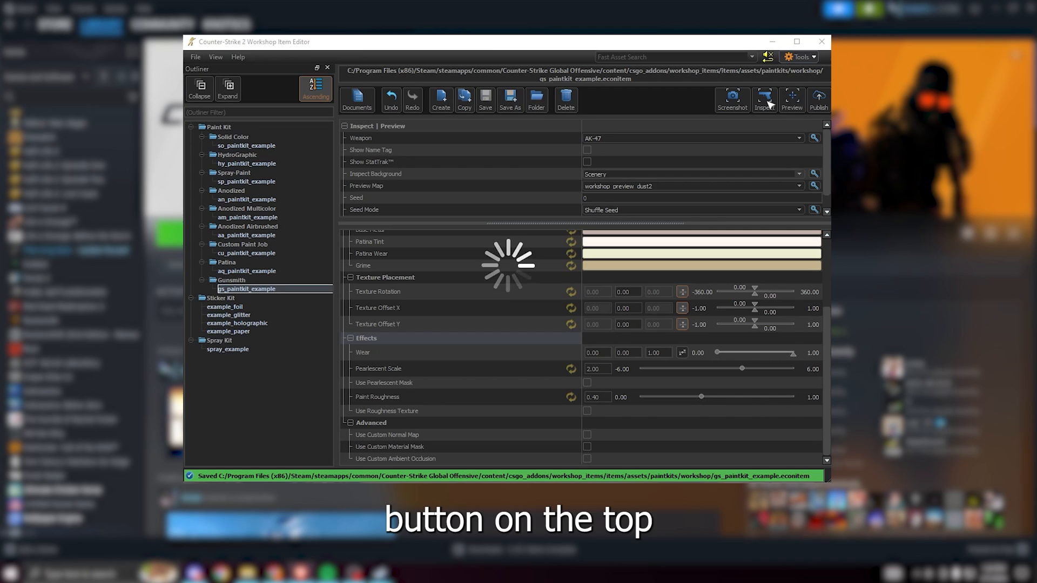
{"action": "left_click", "coordinate": [764, 100]}
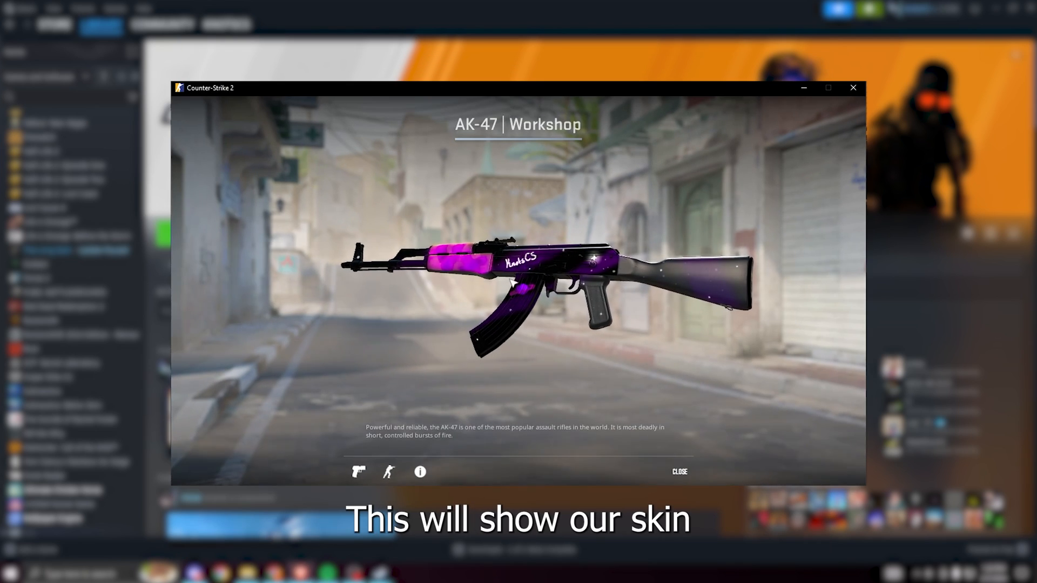
{"action": "left_click", "coordinate": [678, 471]}
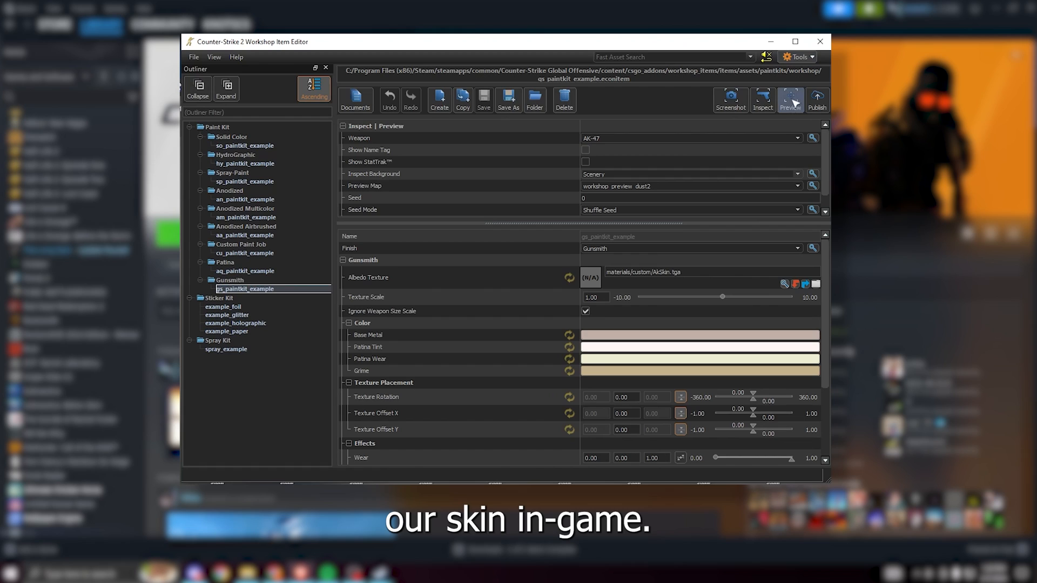
- Preview the skin on the game map and open the Workshop Manager
{"action": "left_click", "coordinate": [790, 100]}
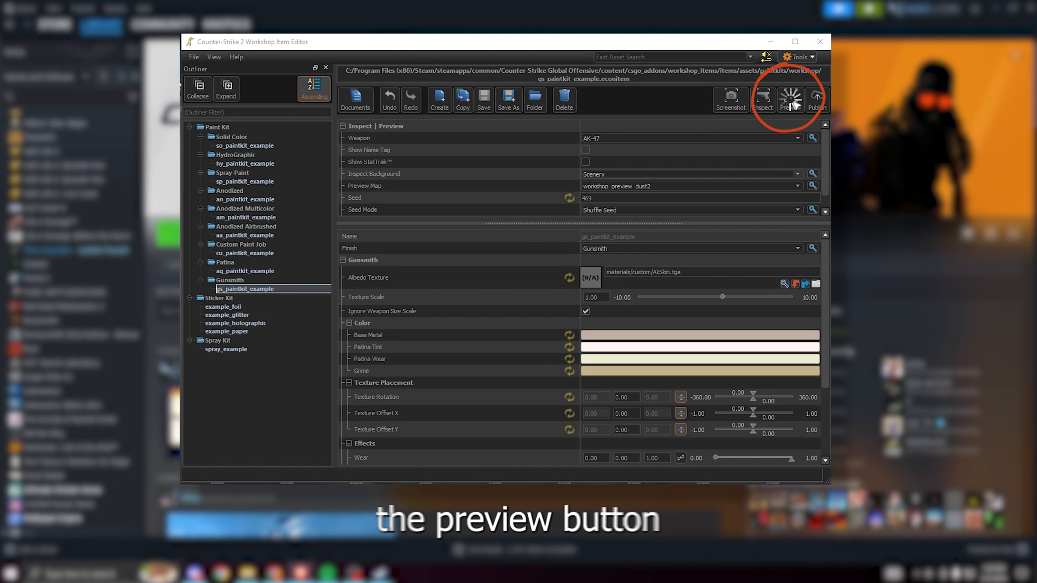
{"action": "left_click", "coordinate": [790, 100]}
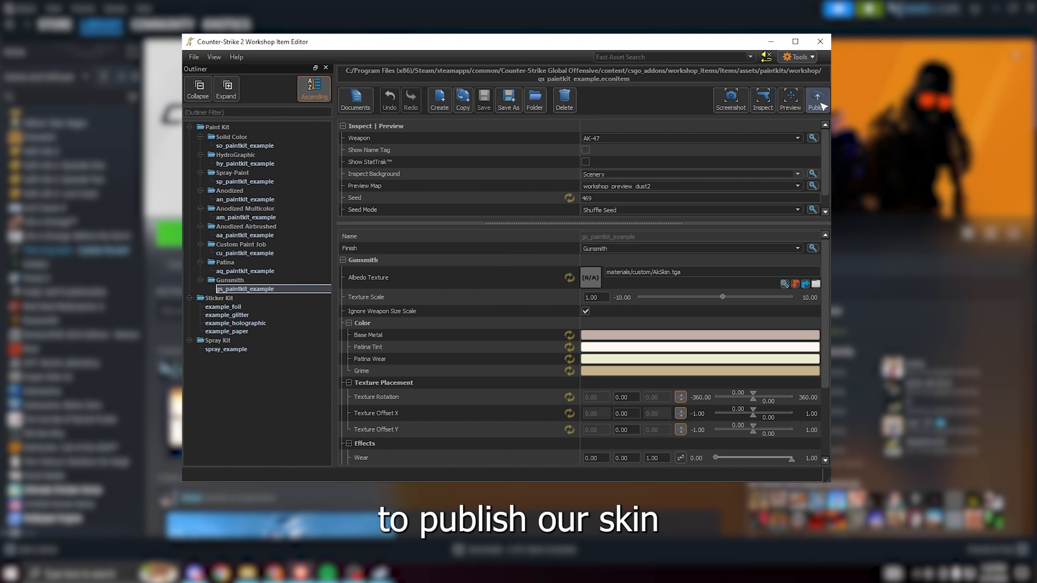
{"action": "left_click", "coordinate": [817, 100]}
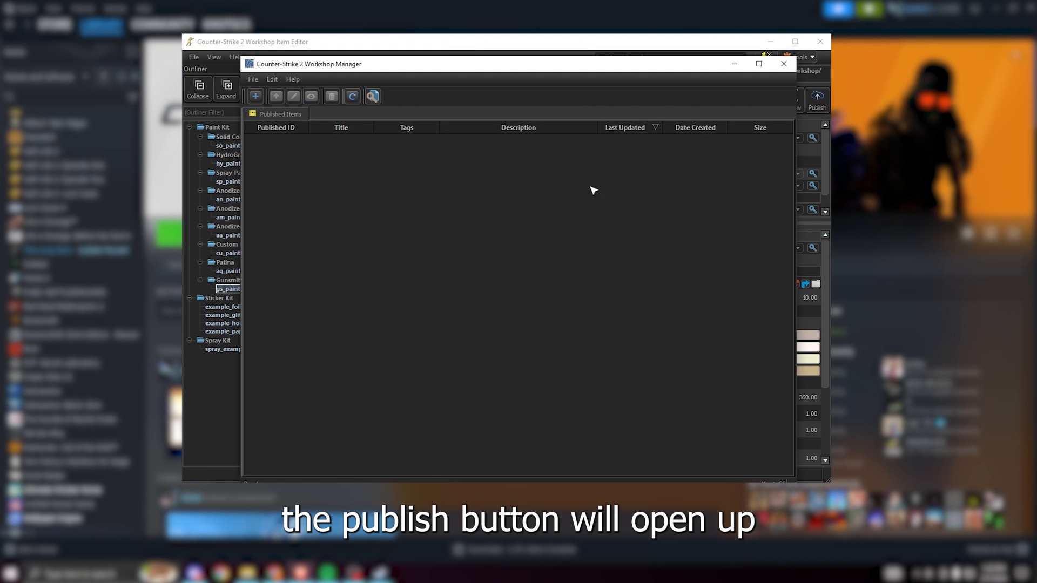
- Begin a new Workshop submission for the hidden AK-47 skin titled Skin
{"action": "left_click", "coordinate": [256, 97]}
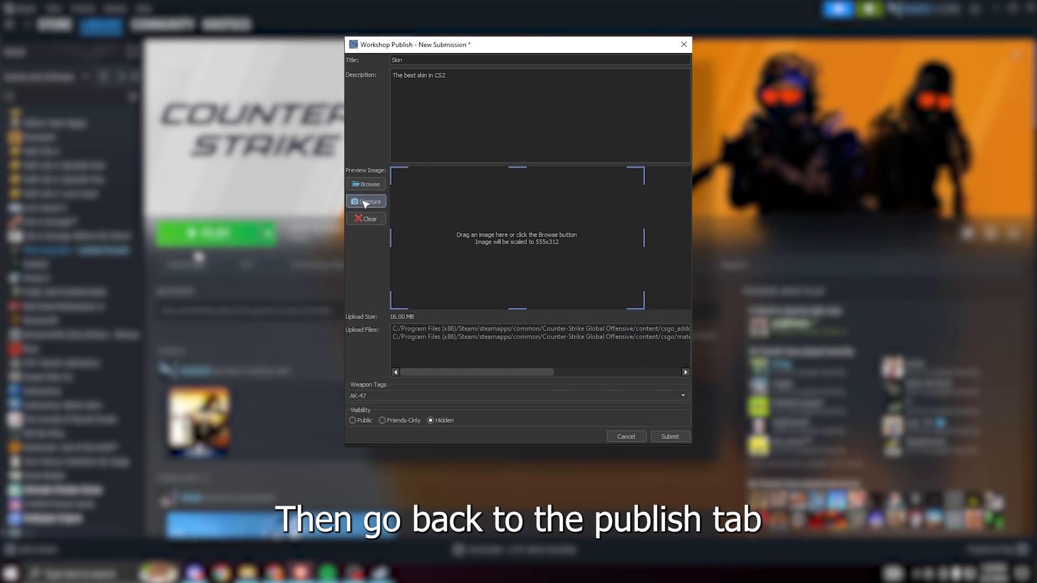
- Capture a preview image, submit the Skin as Hidden, then open it from 'Files you've posted'
{"action": "left_click", "coordinate": [366, 192]}
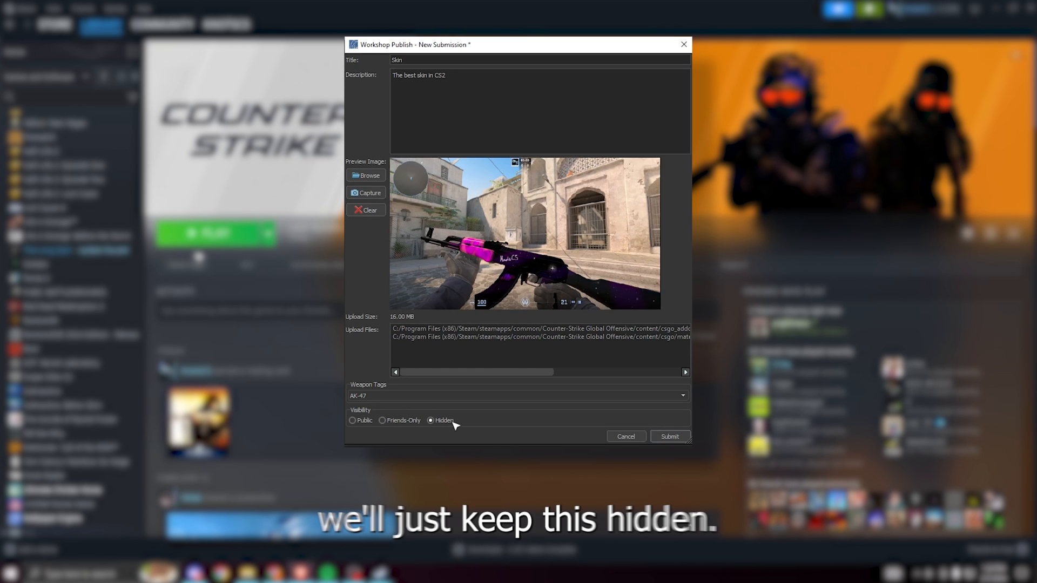
{"action": "left_click", "coordinate": [669, 436]}
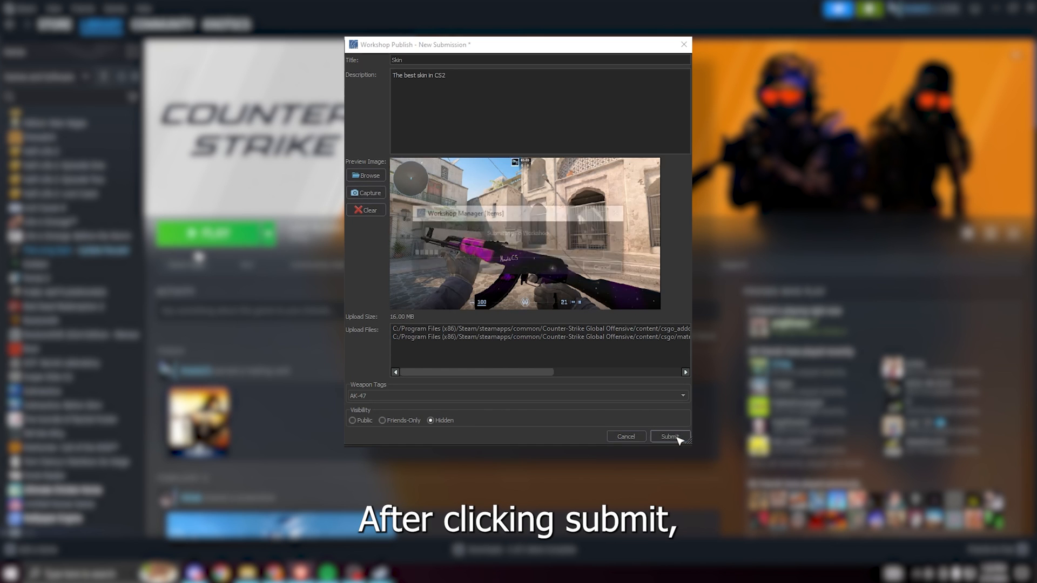
{"action": "left_click", "coordinate": [669, 436]}
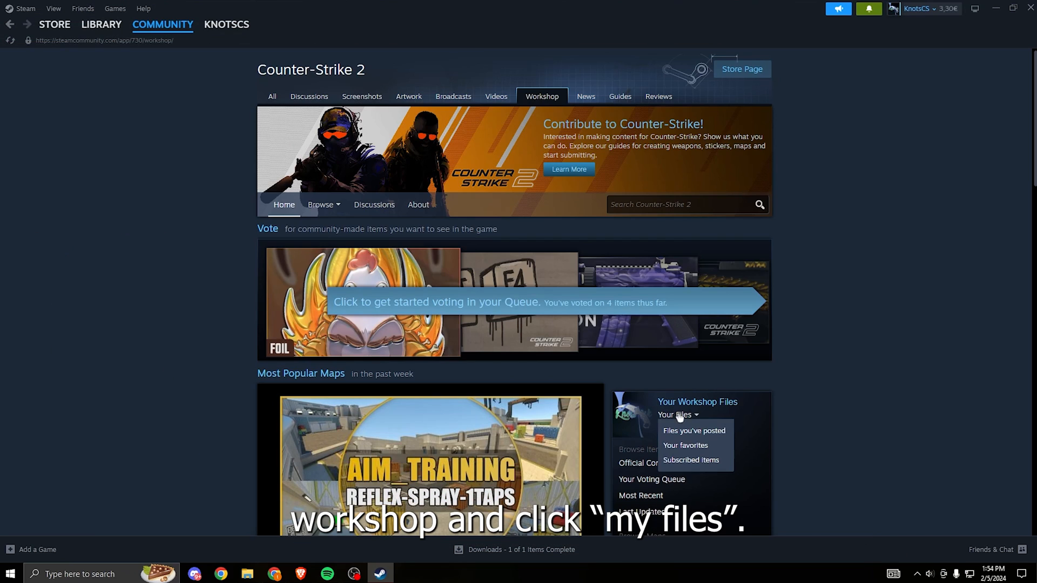
{"action": "left_click", "coordinate": [693, 431]}
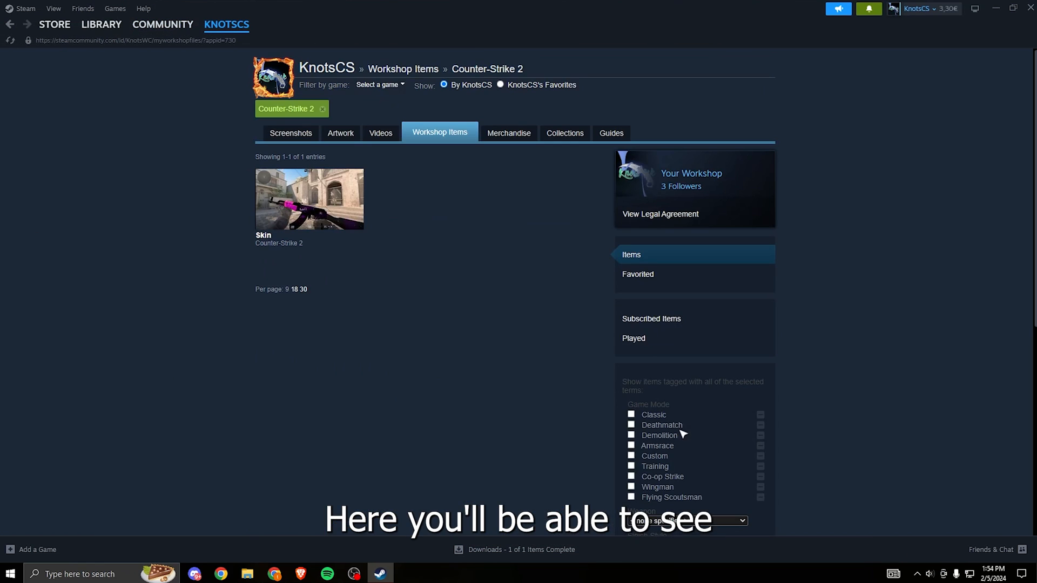
{"action": "mouse_move", "coordinate": [330, 198]}
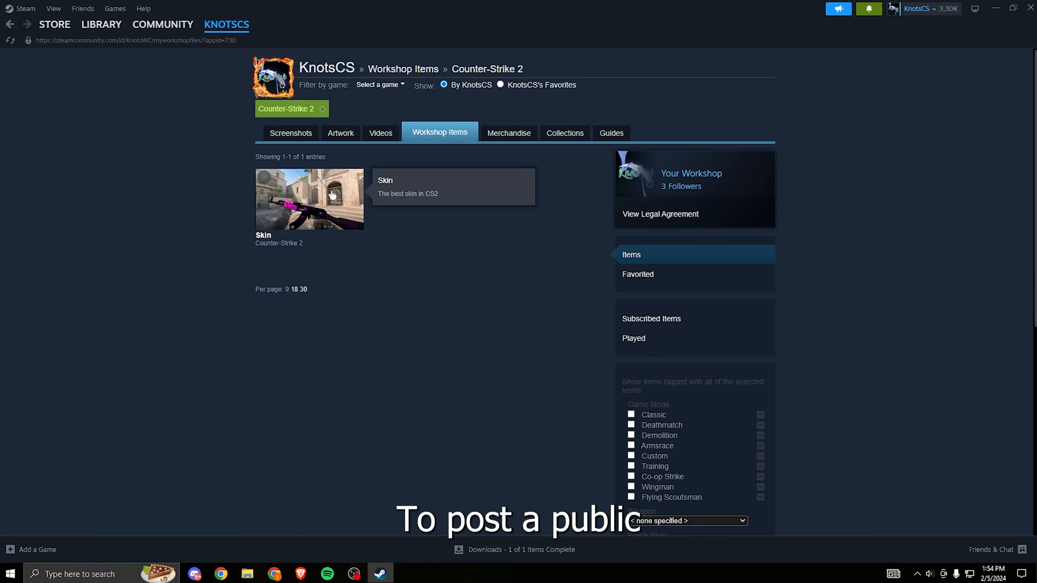
{"action": "left_click", "coordinate": [309, 198]}
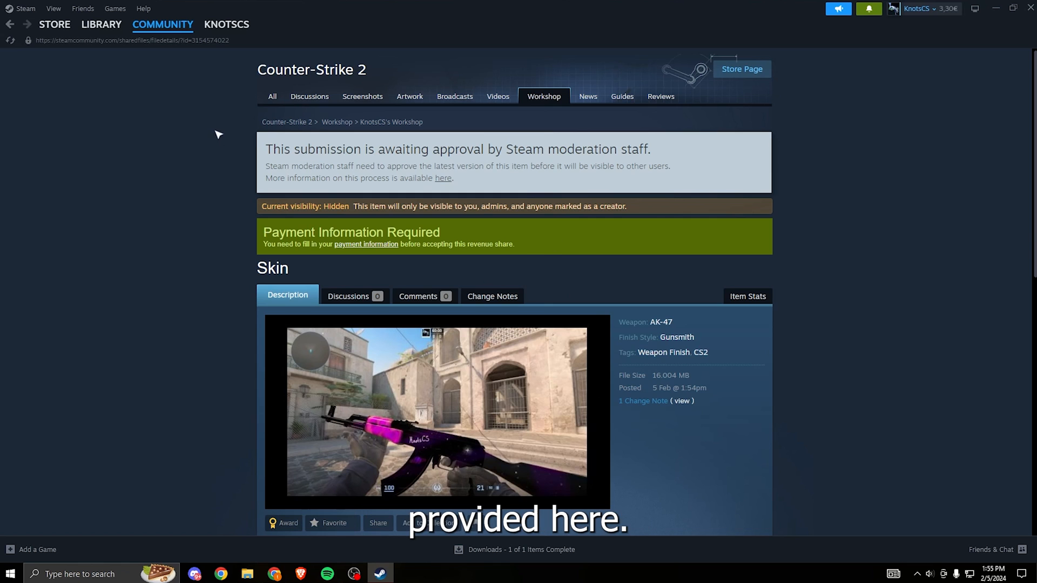
{"action": "mouse_move", "coordinate": [622, 273]}
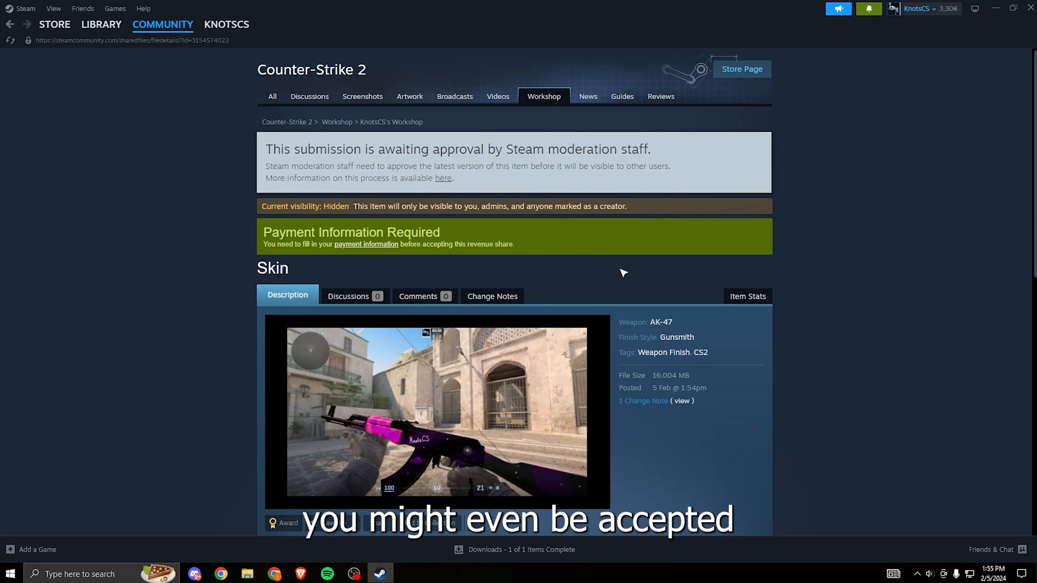